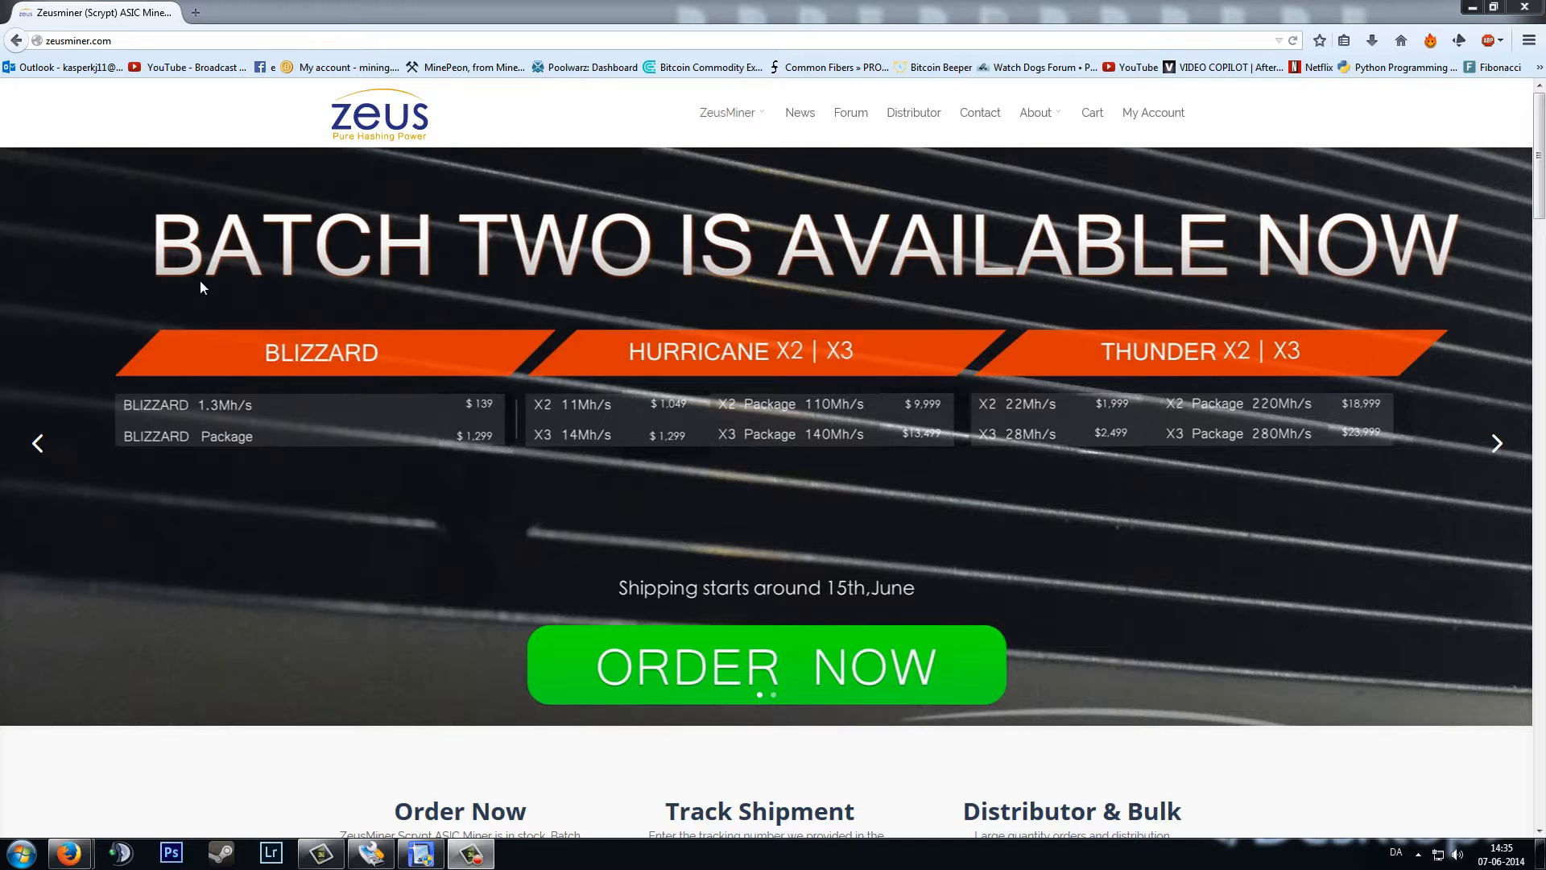
mouse_move(161, 146)
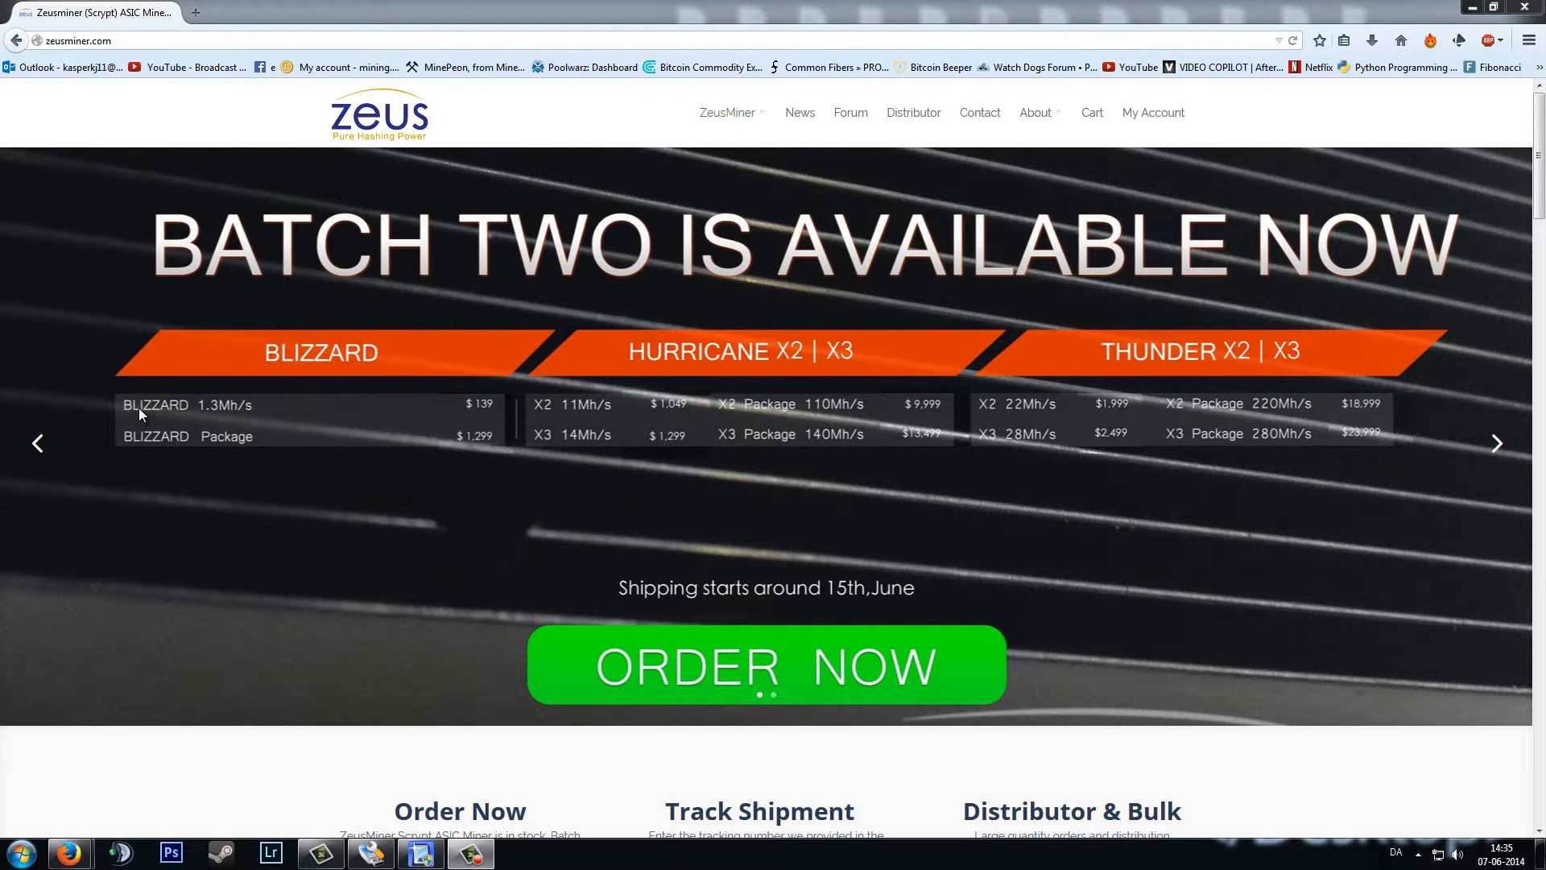
mouse_move(1421, 824)
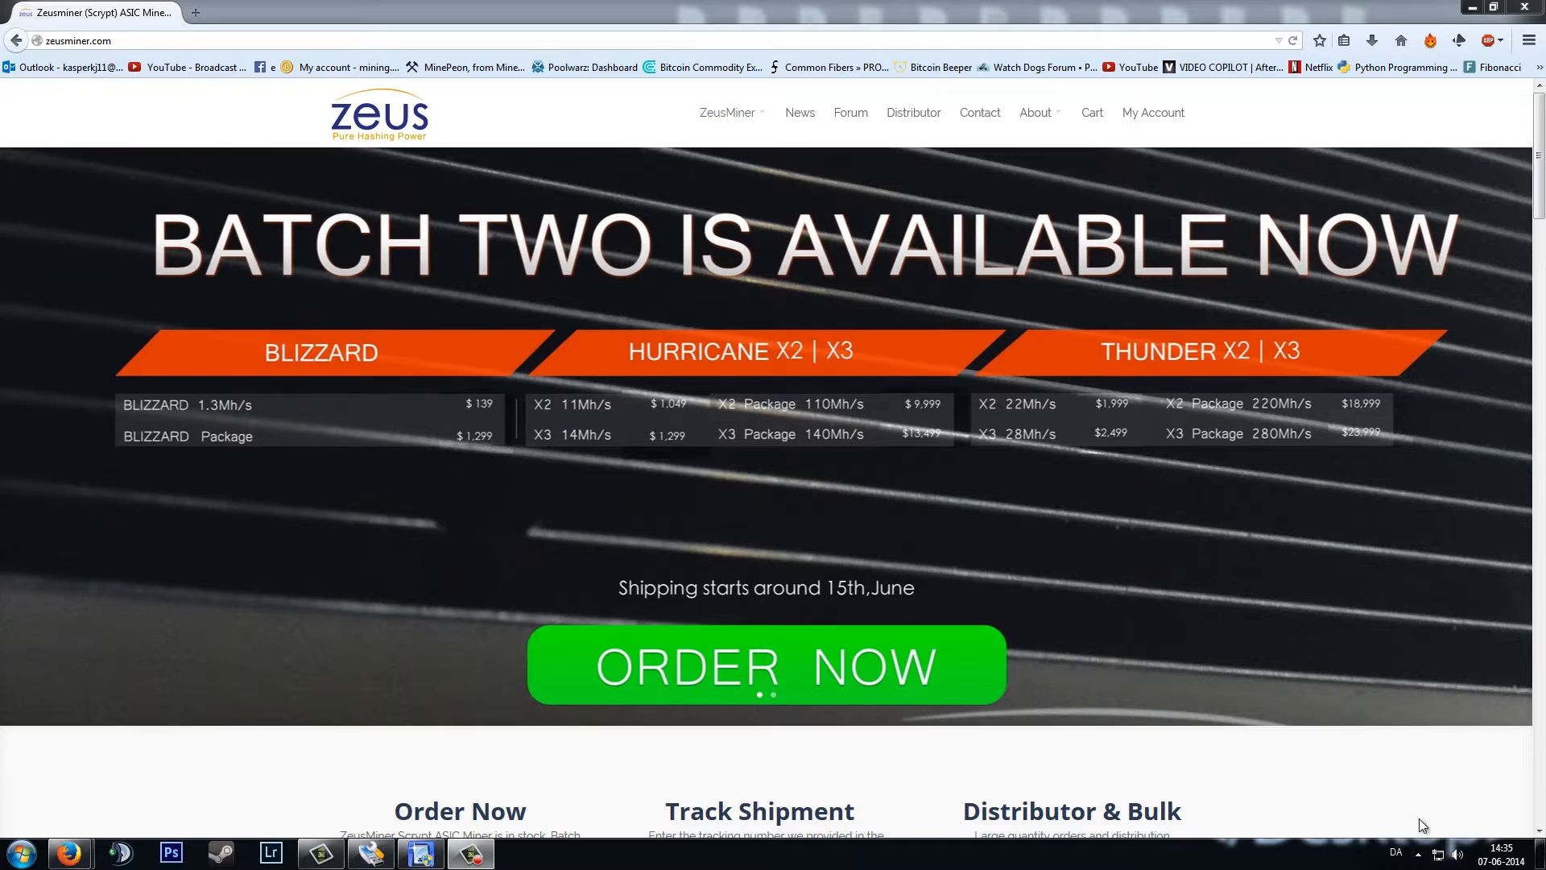
From the ZeusMiner menu, reach the User Manual page and highlight the ZeusController download entry
click(1468, 851)
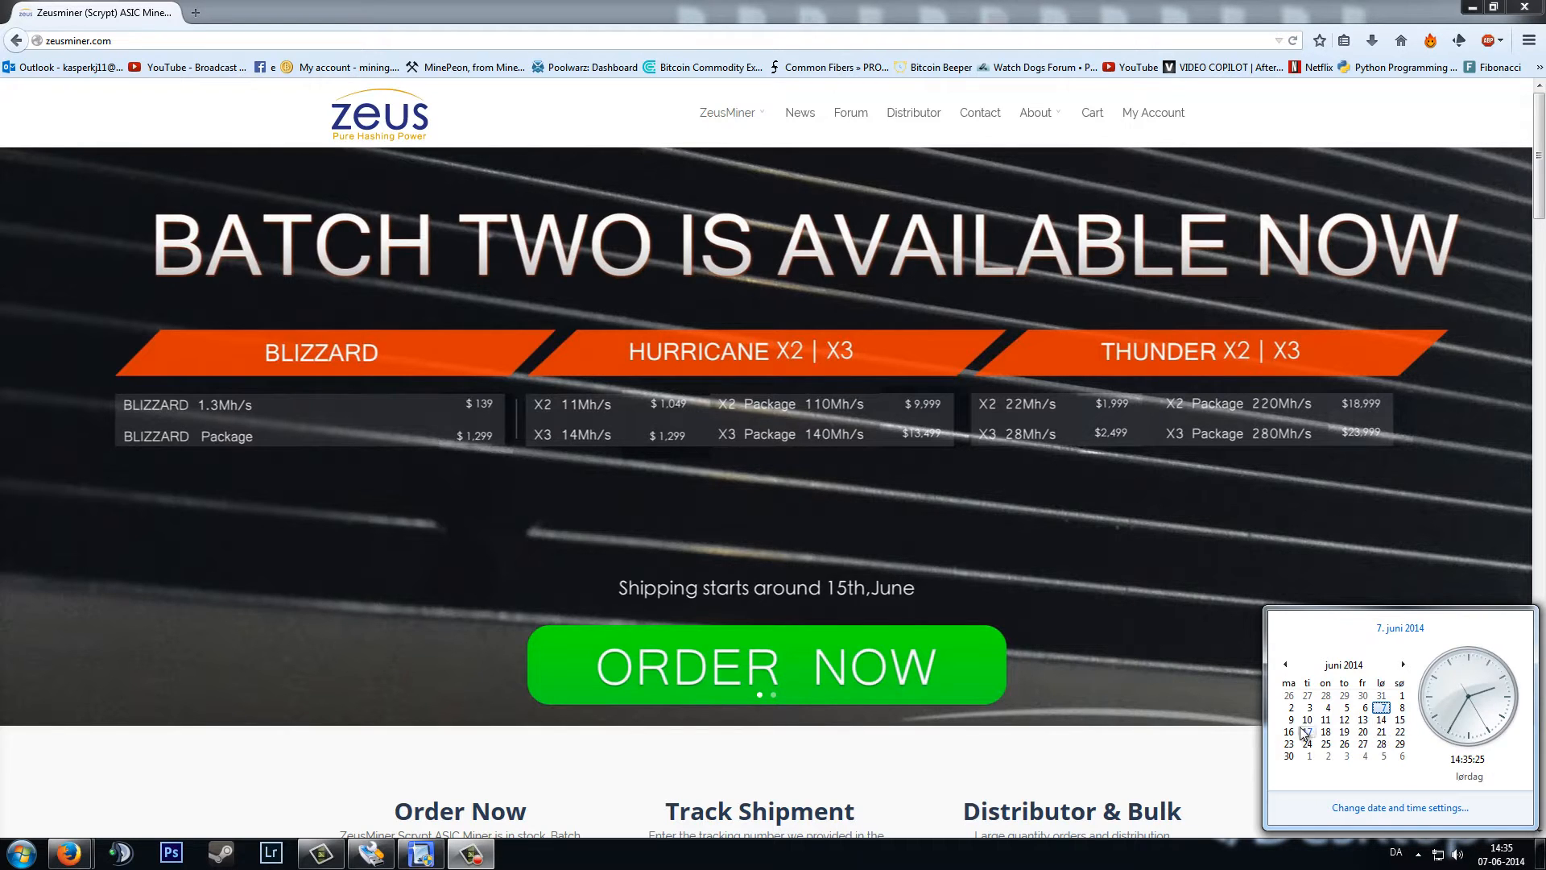
click(1124, 759)
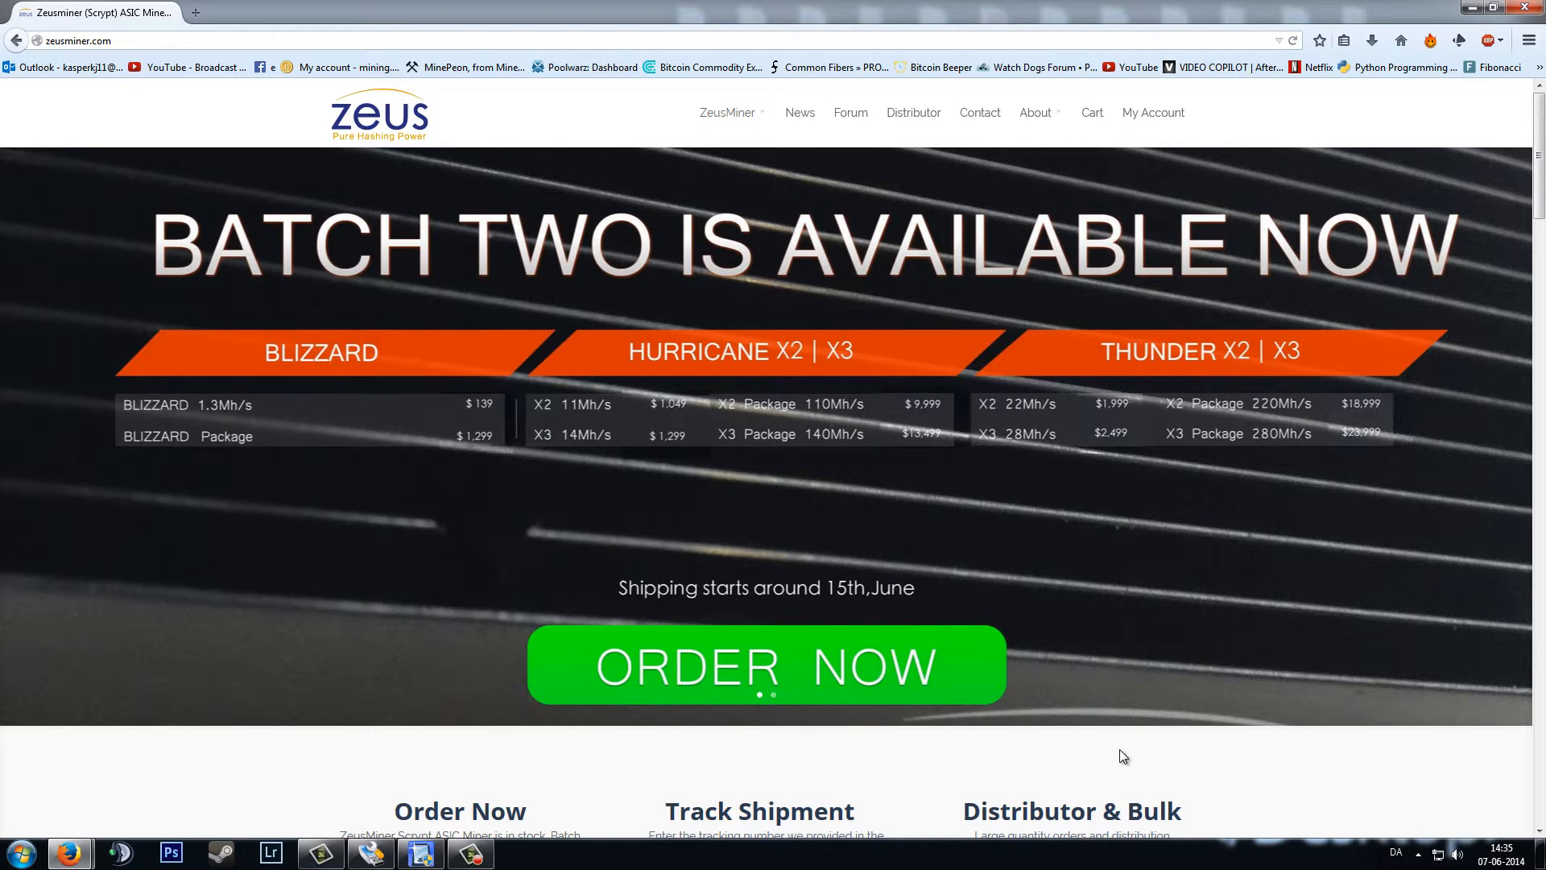
mouse_move(1113, 752)
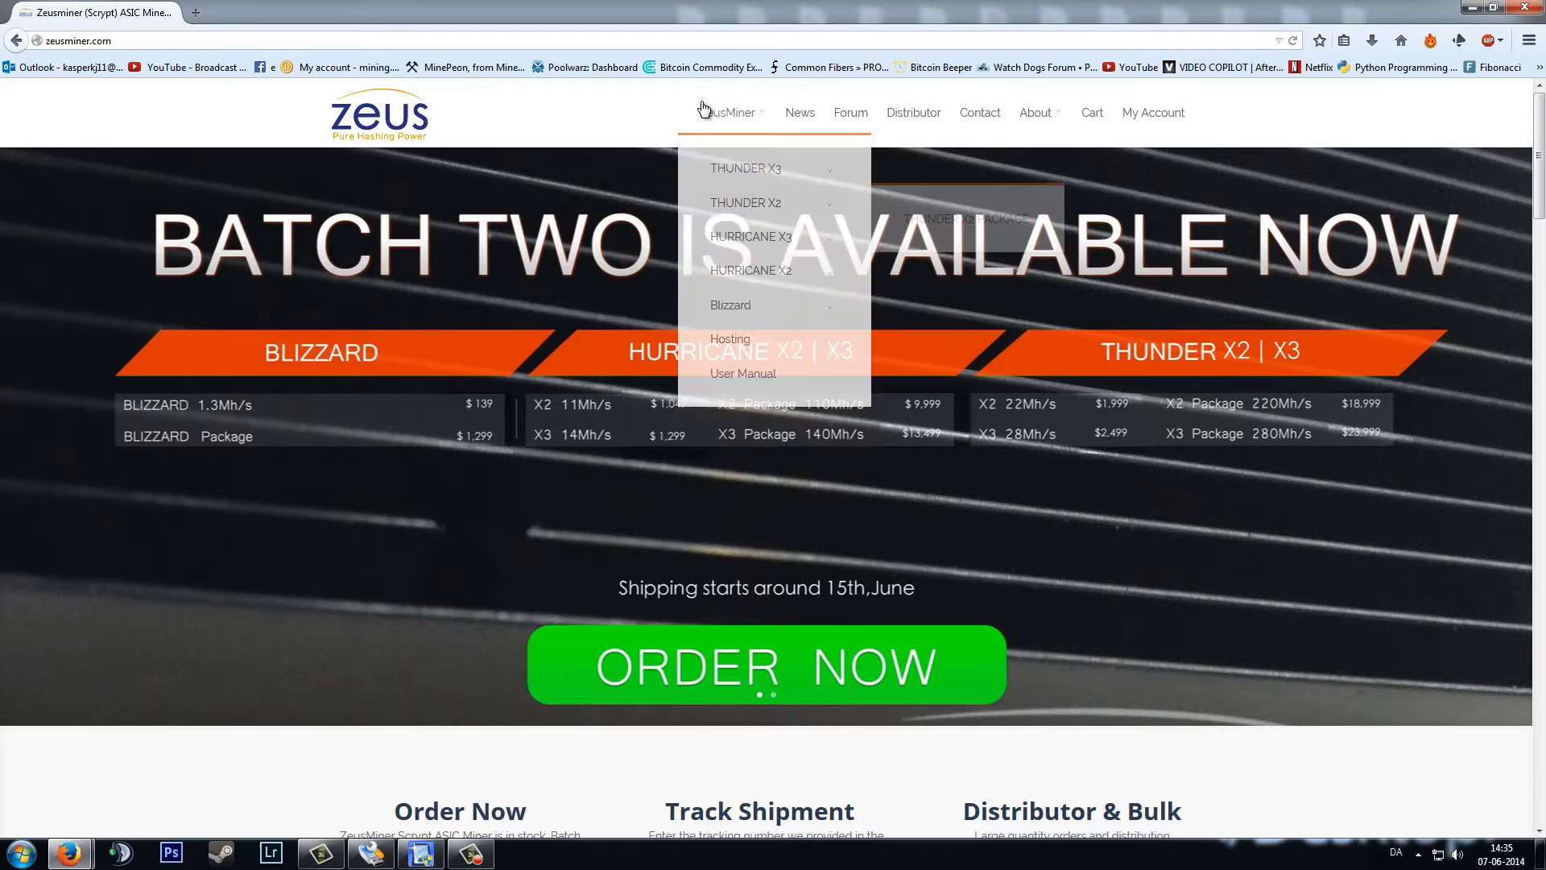
mouse_move(729, 155)
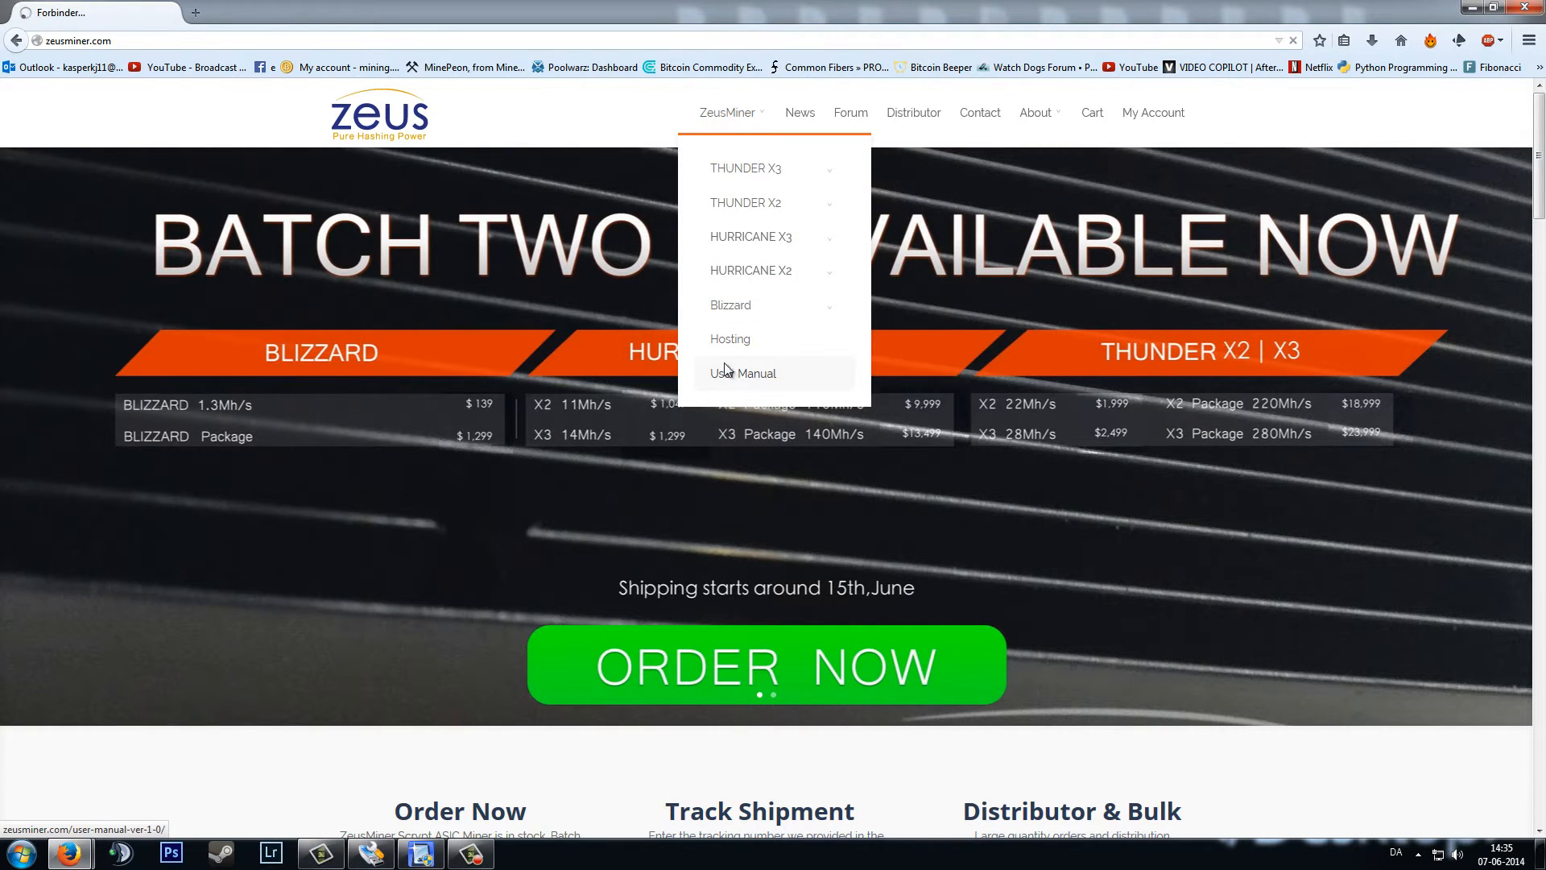
click(742, 372)
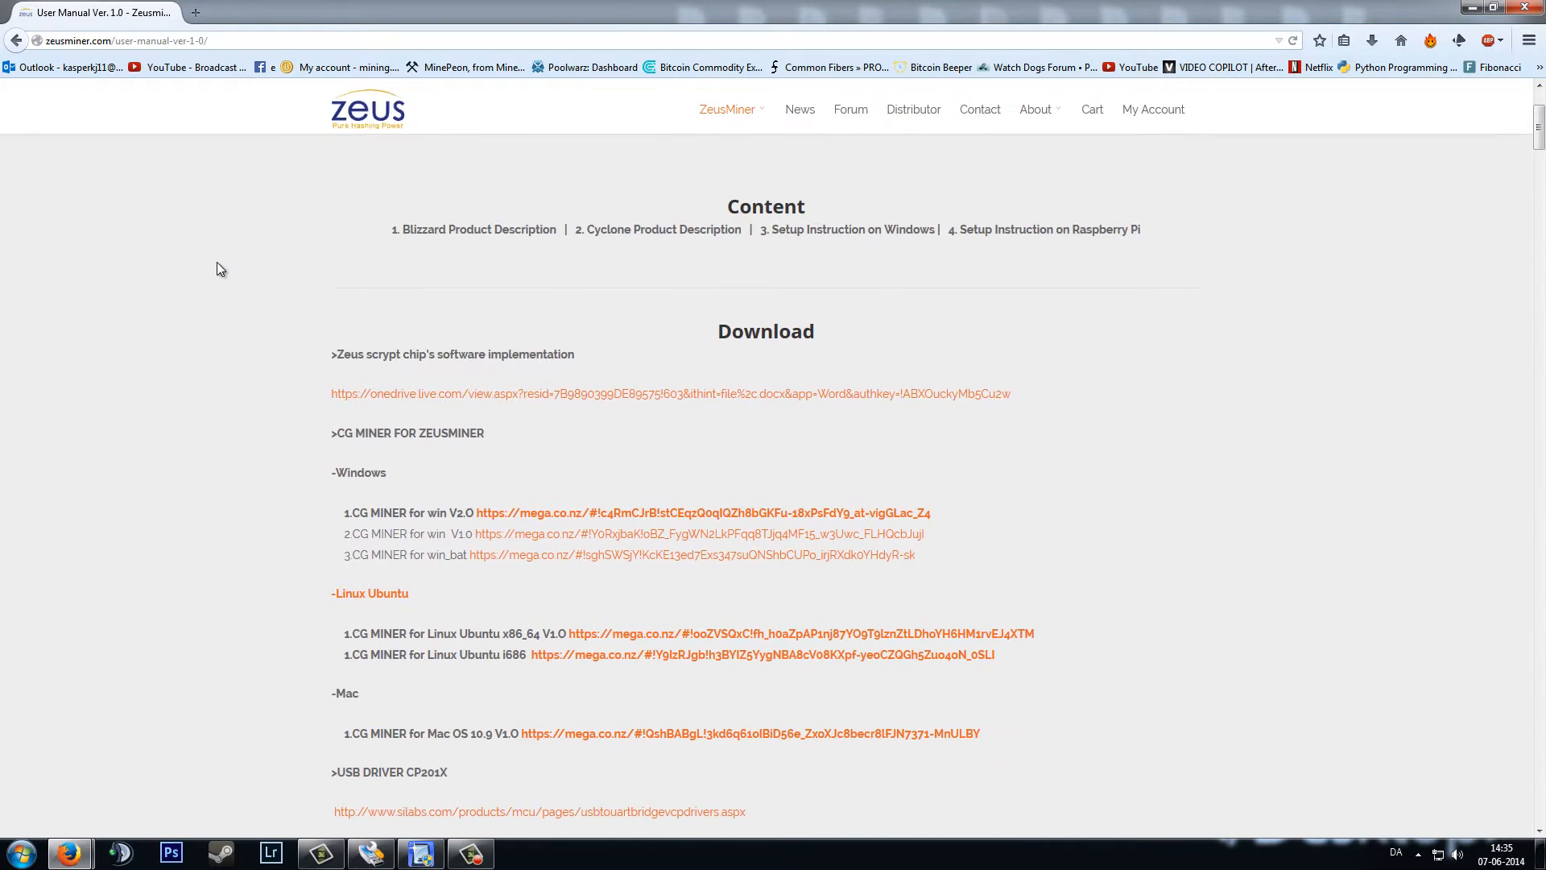
scroll(down, 3)
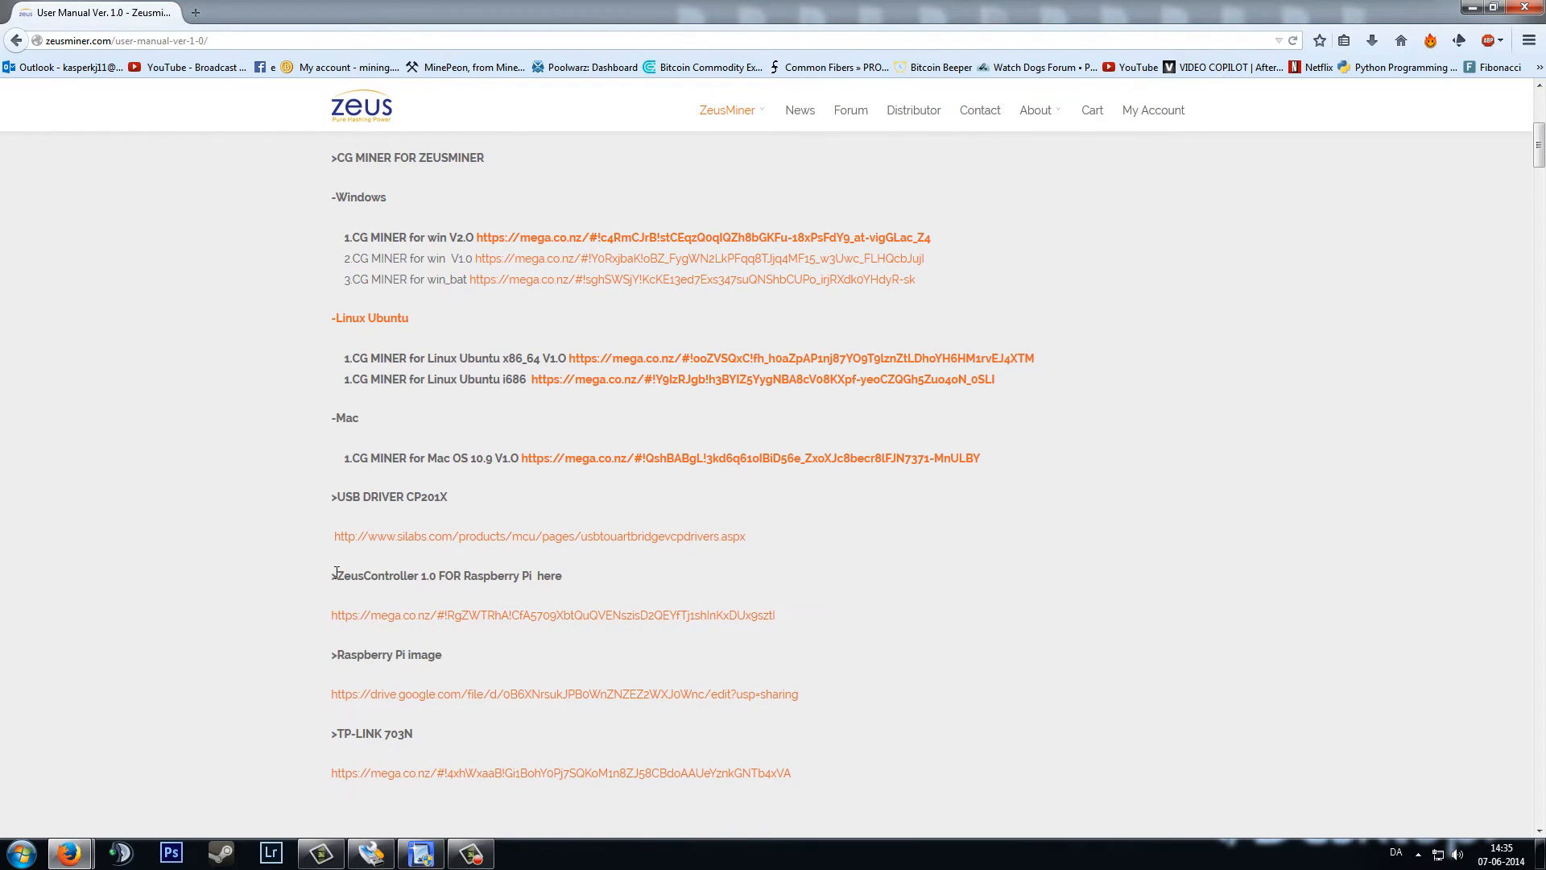
drag(335, 574, 485, 575)
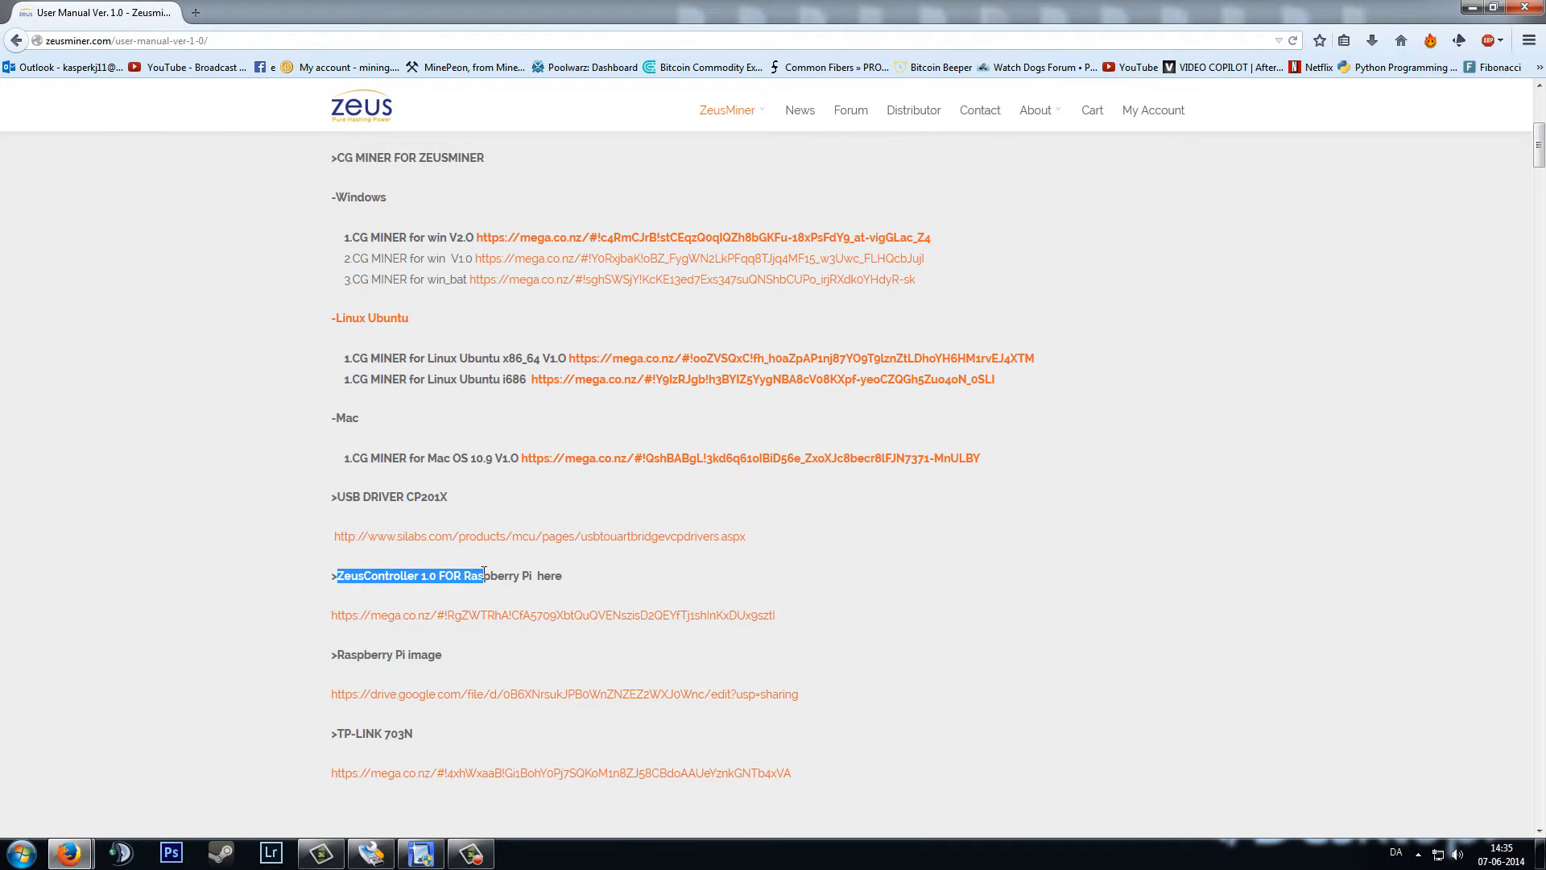
click(1092, 533)
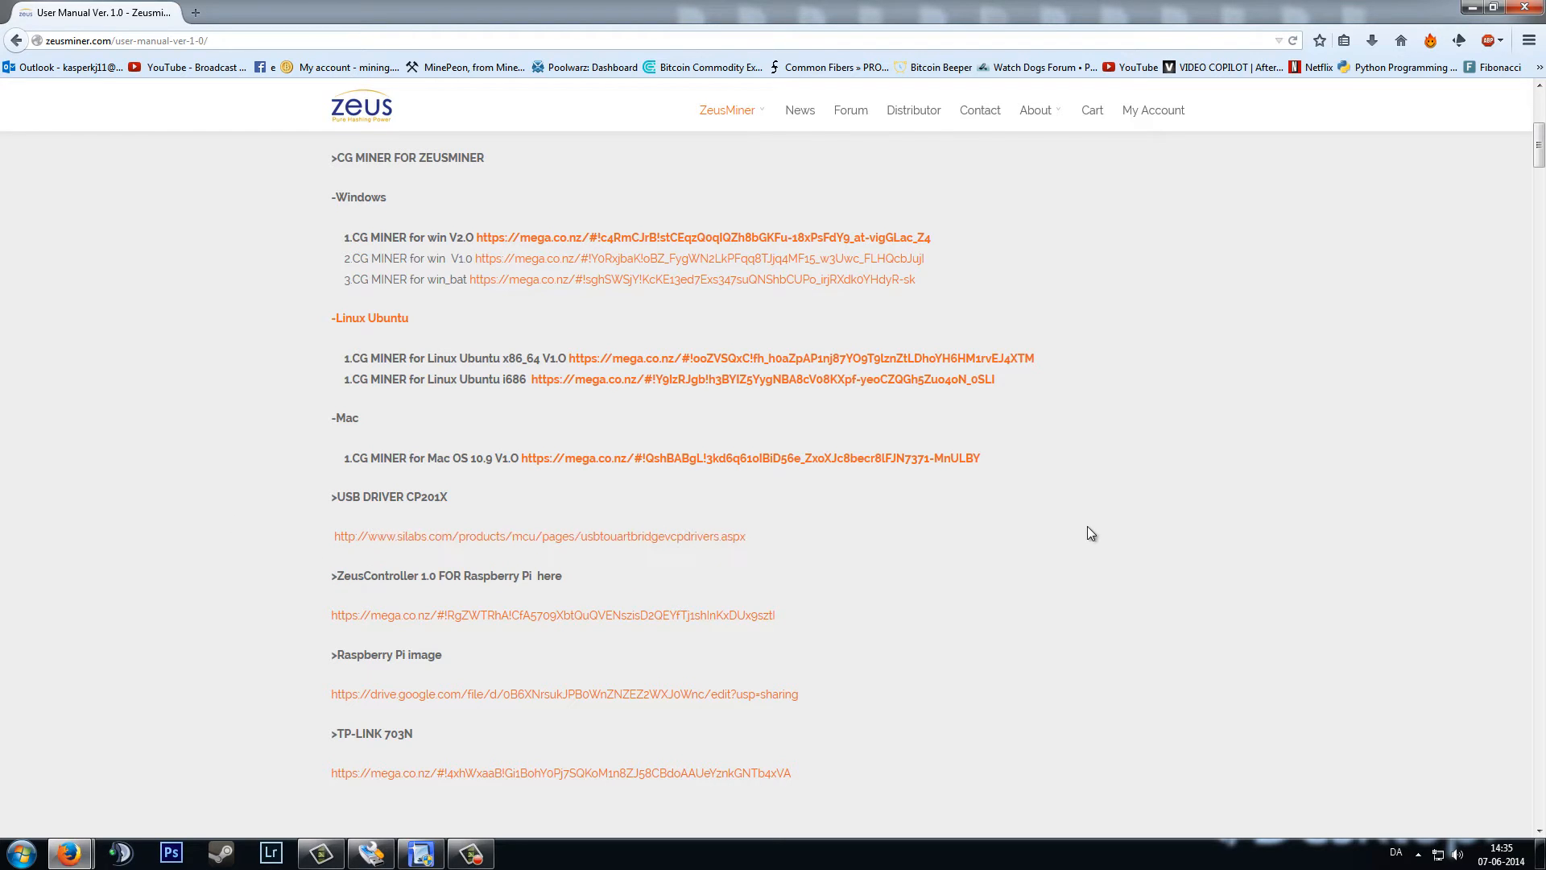
mouse_move(1033, 576)
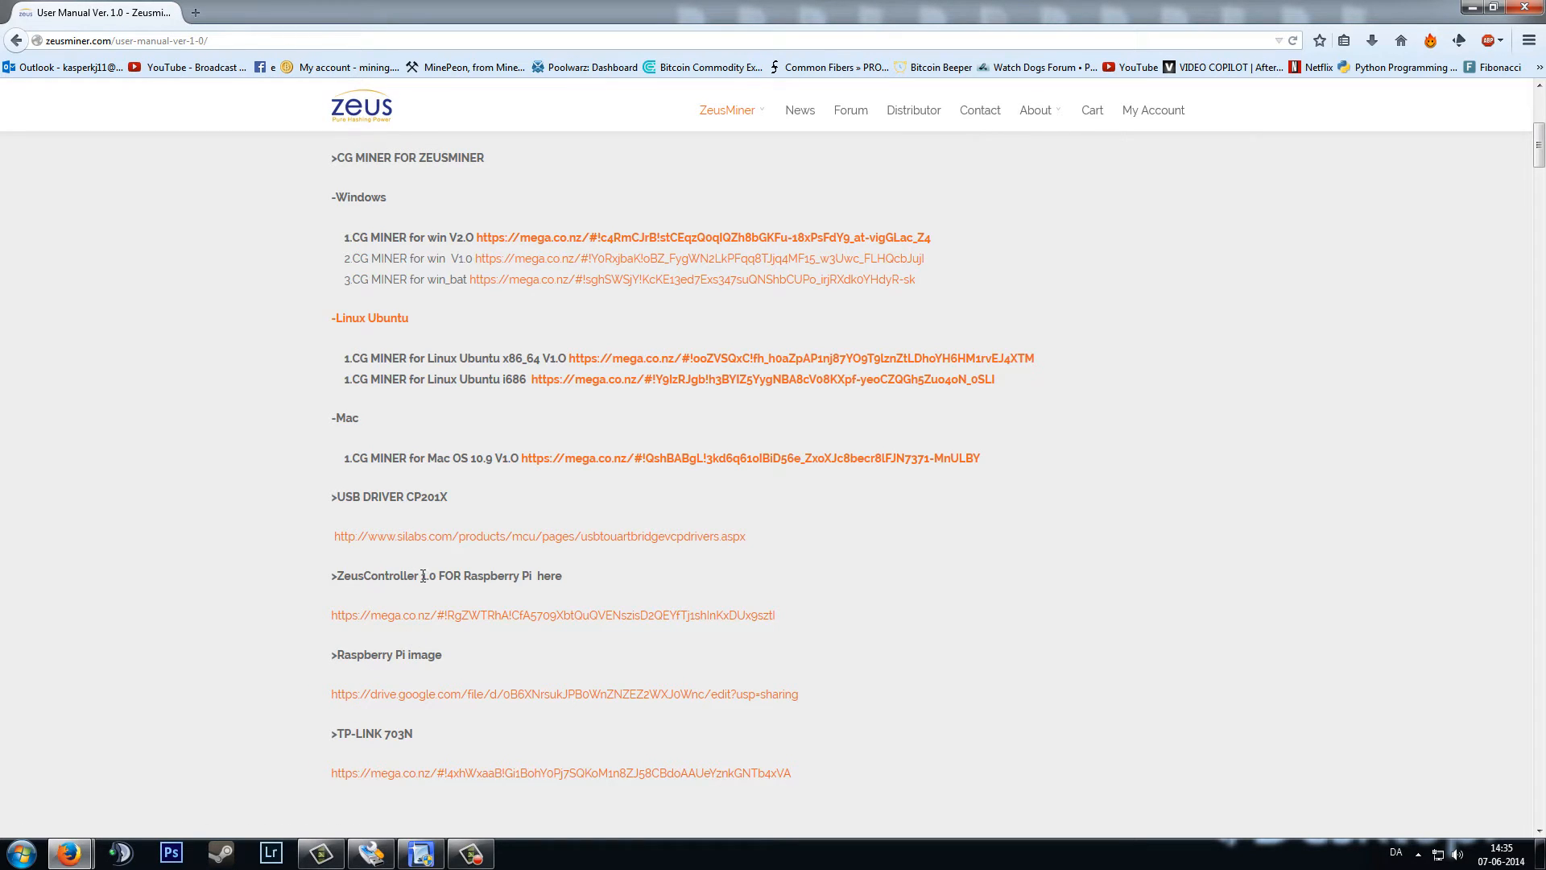
mouse_move(218, 591)
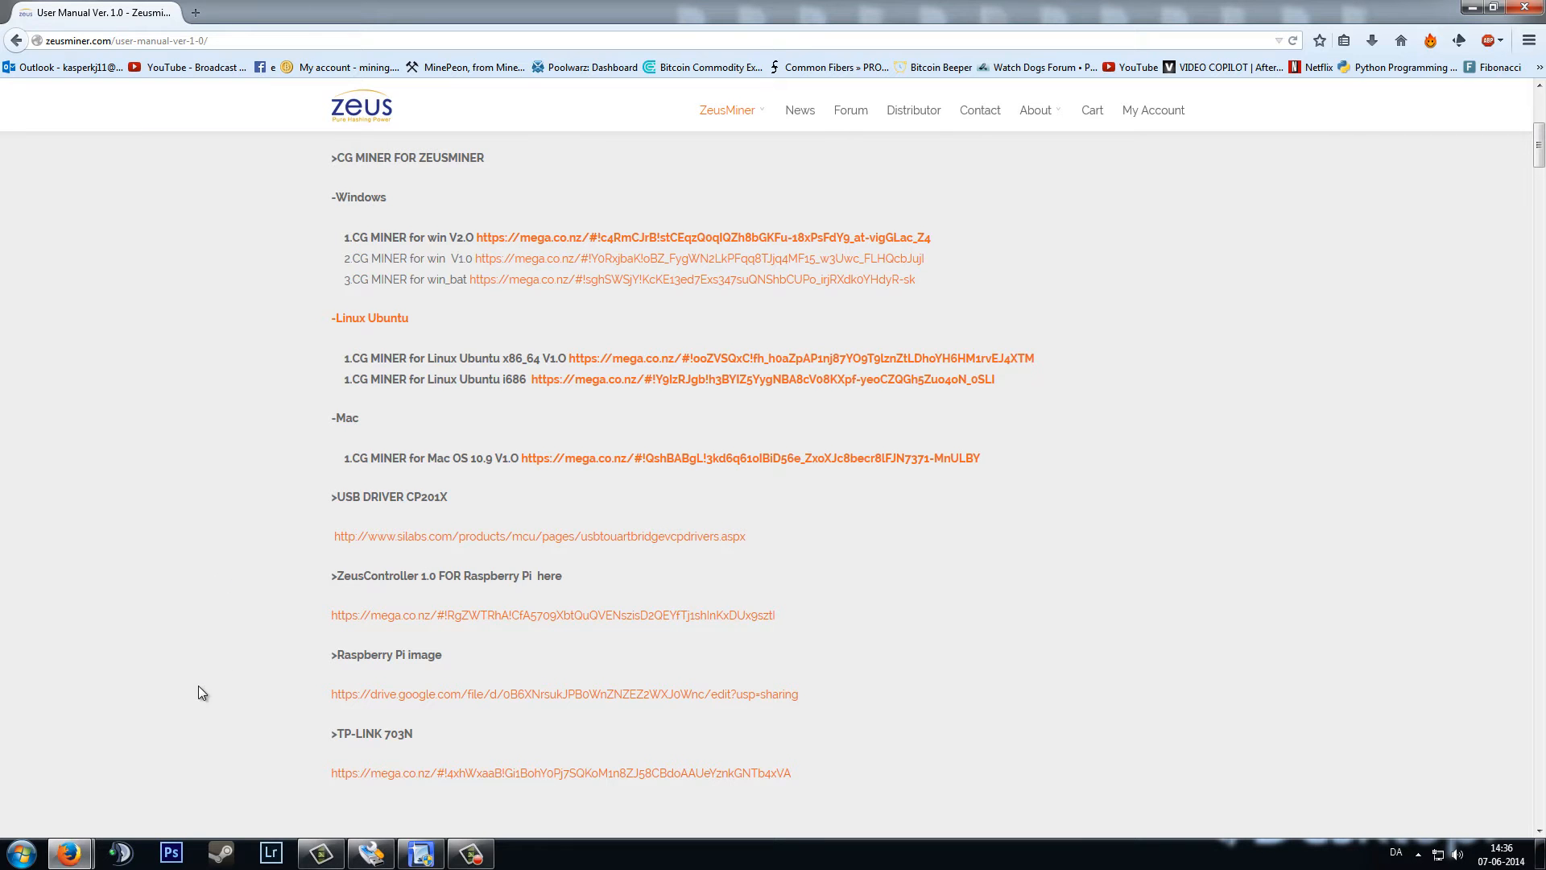
Bring the Raspberry Pi image download link into view on the manual page
scroll(down, 3)
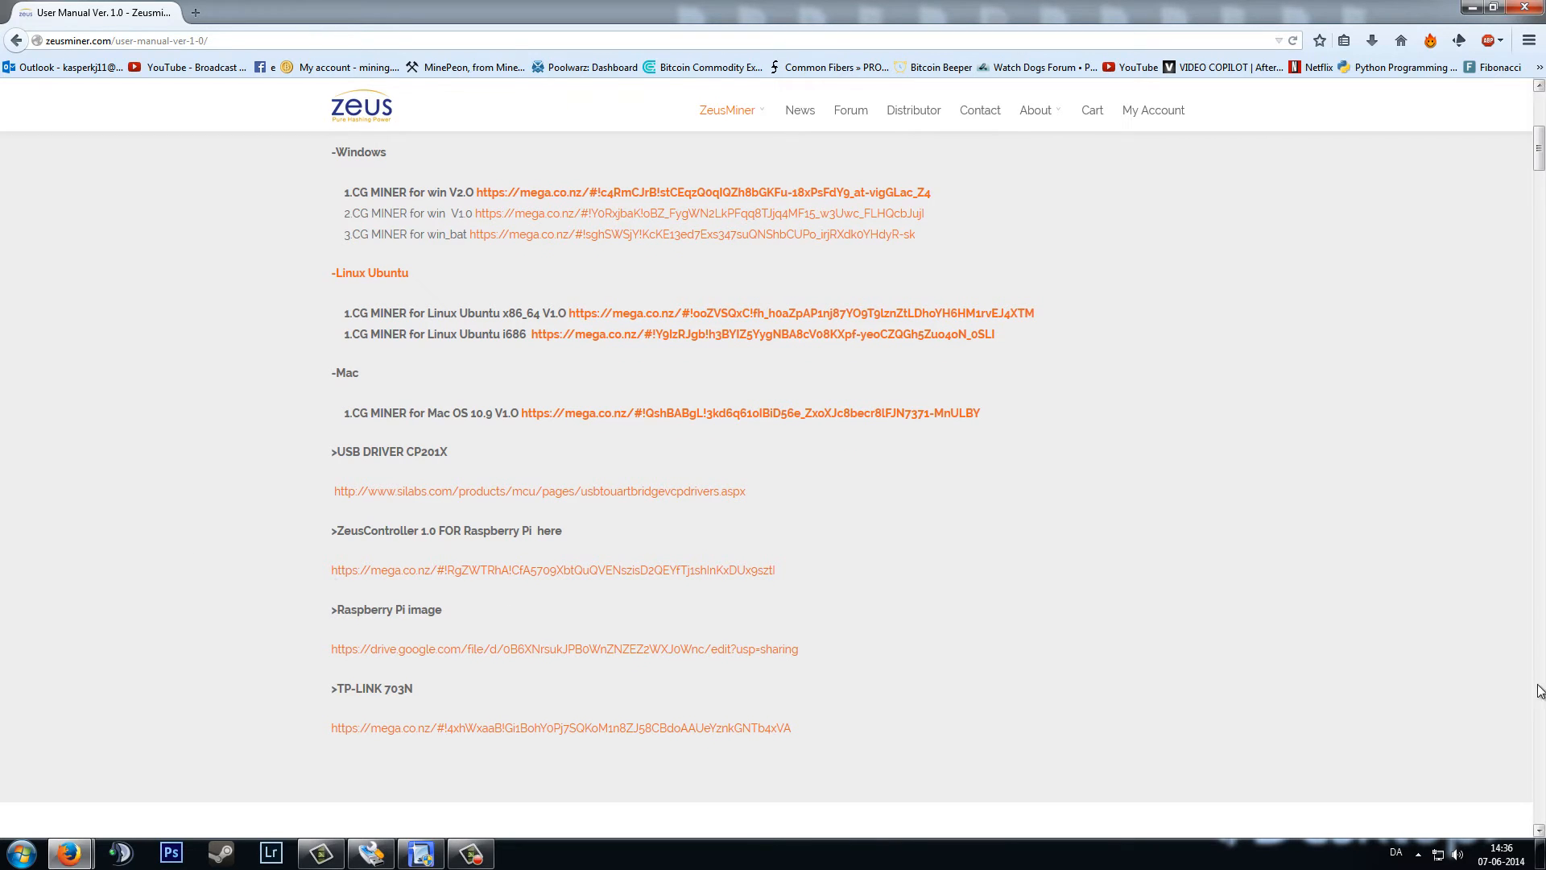
click(1467, 852)
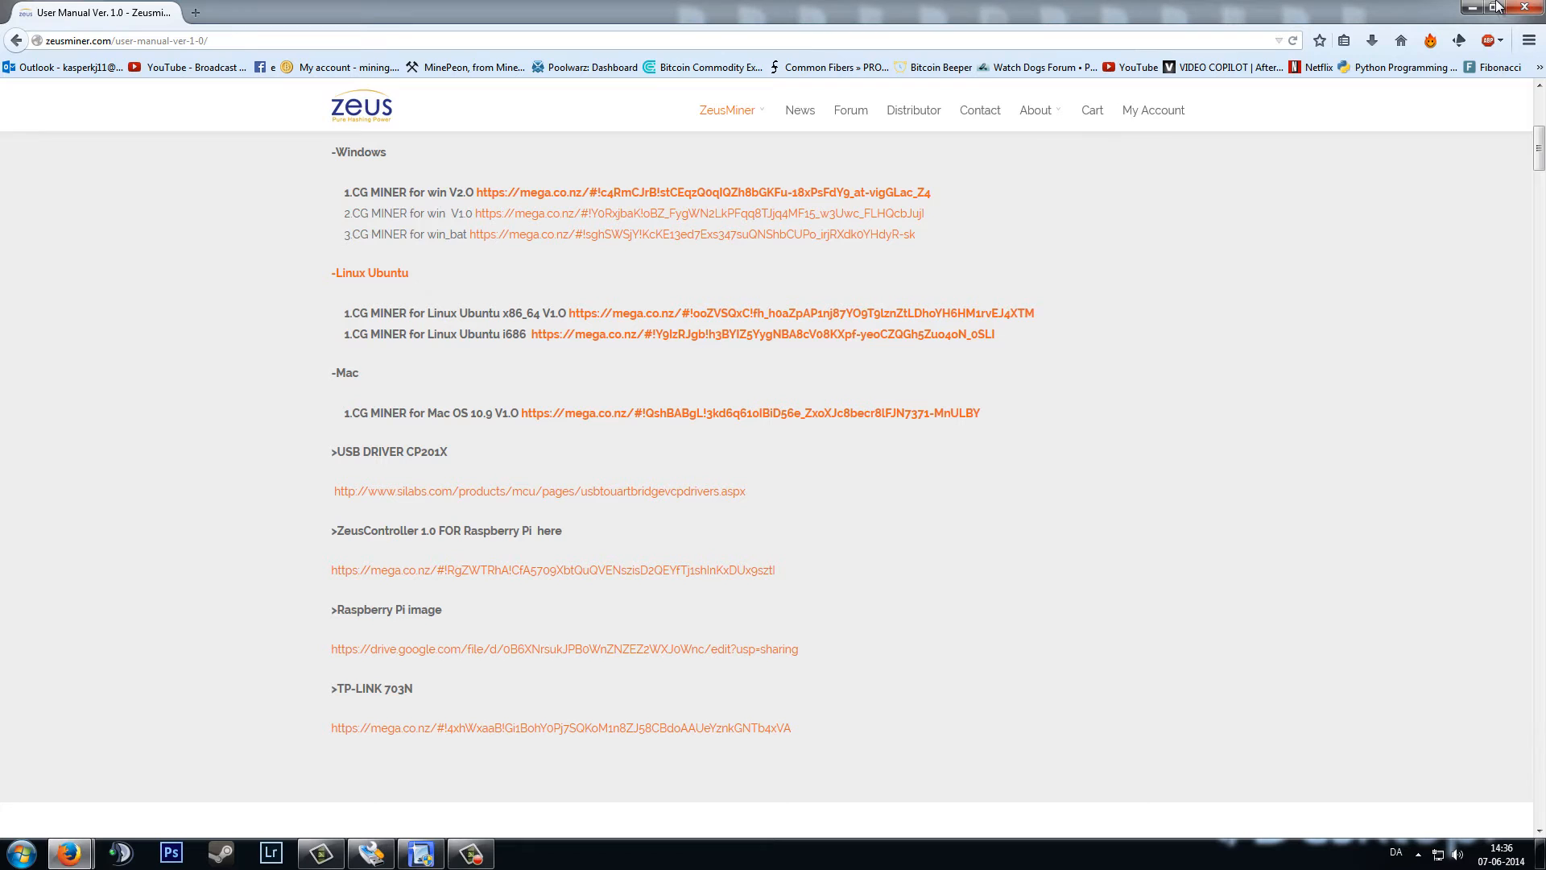
mouse_move(1169, 330)
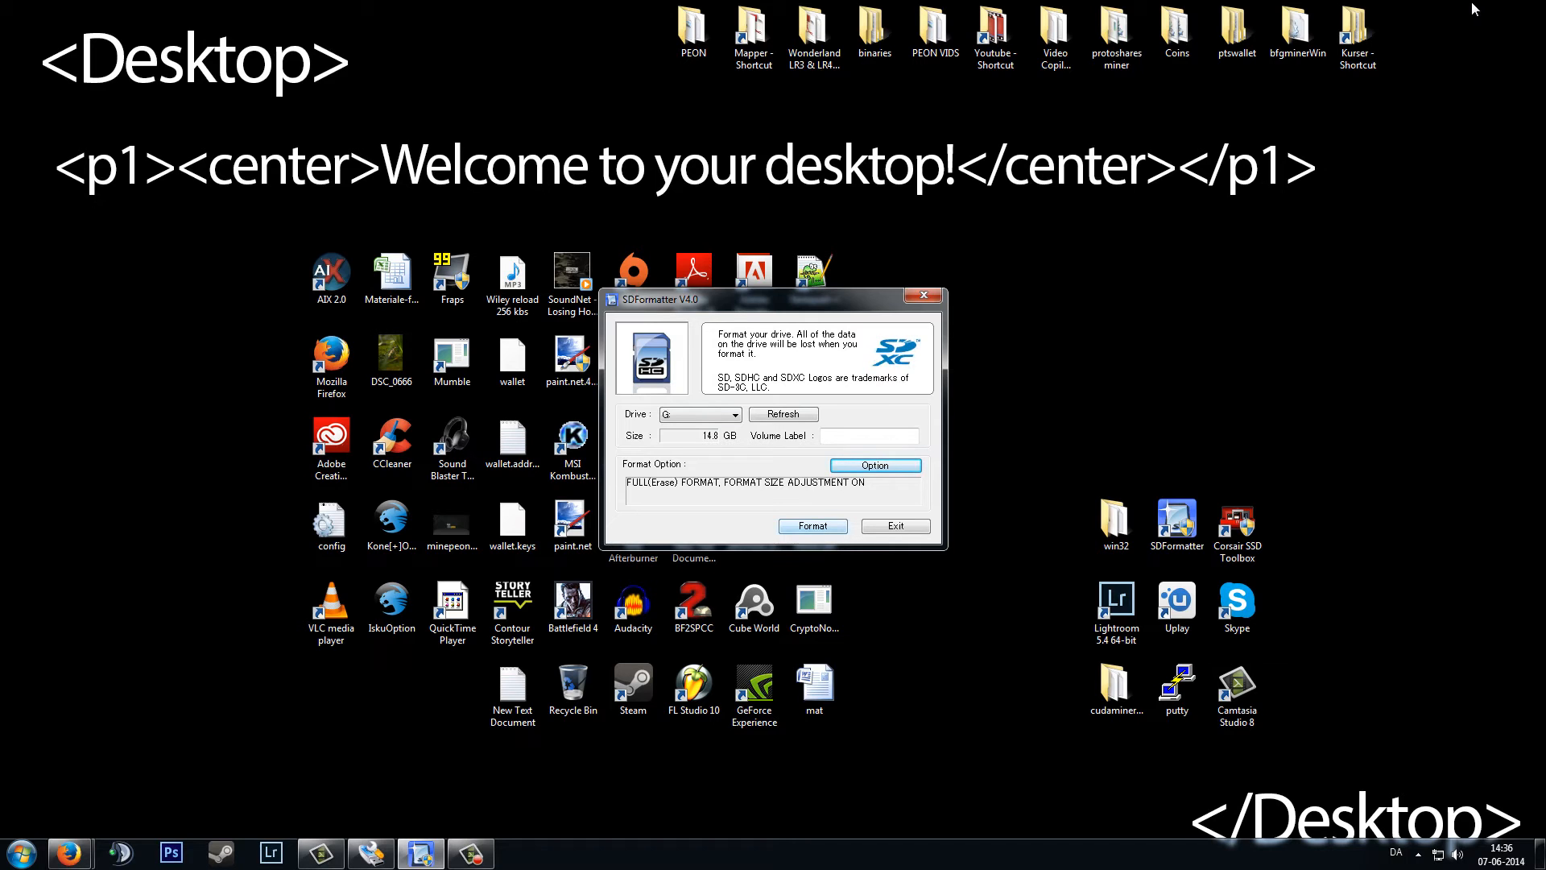
Format the 14.8 GB card on drive G as FAT32 and acknowledge completion
click(812, 525)
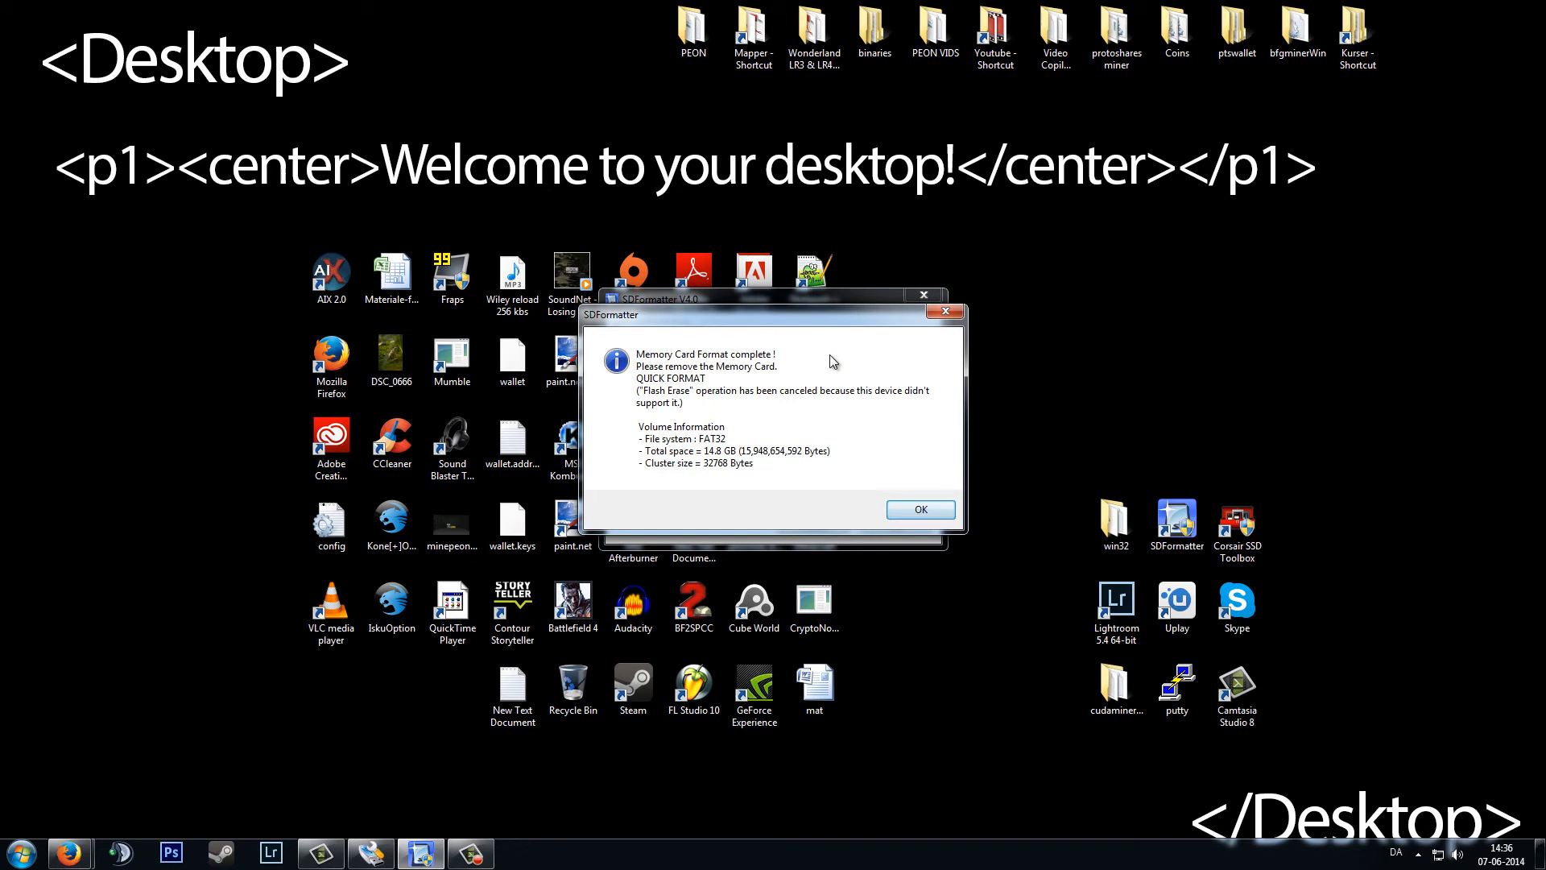
click(920, 509)
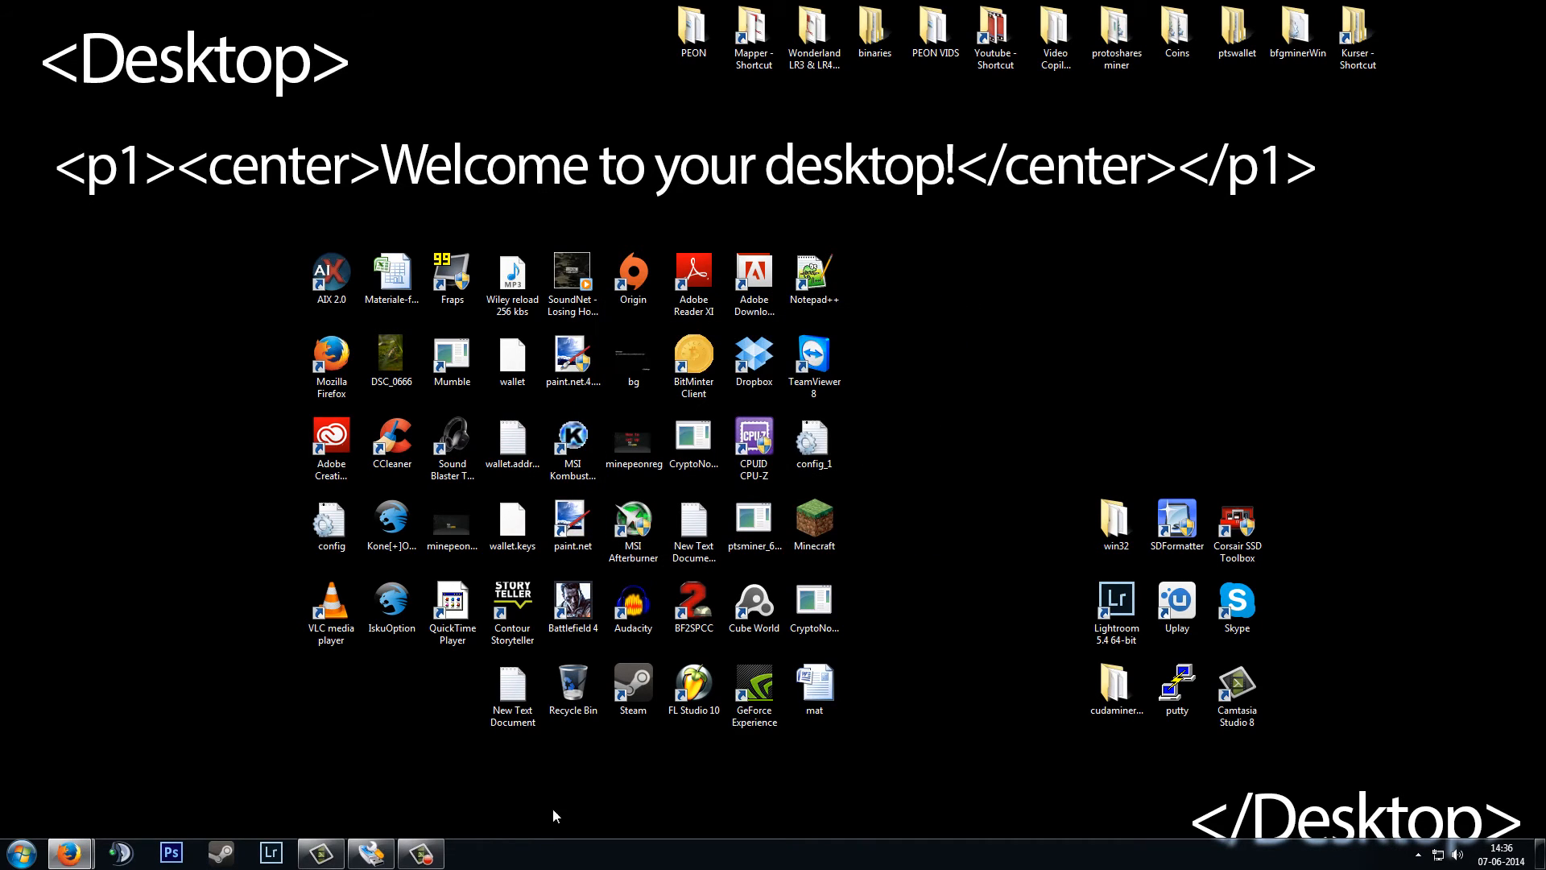
Write K:\pi_zeus.img to device G: in Win32 Disk Imager, confirming the overwrite
click(370, 853)
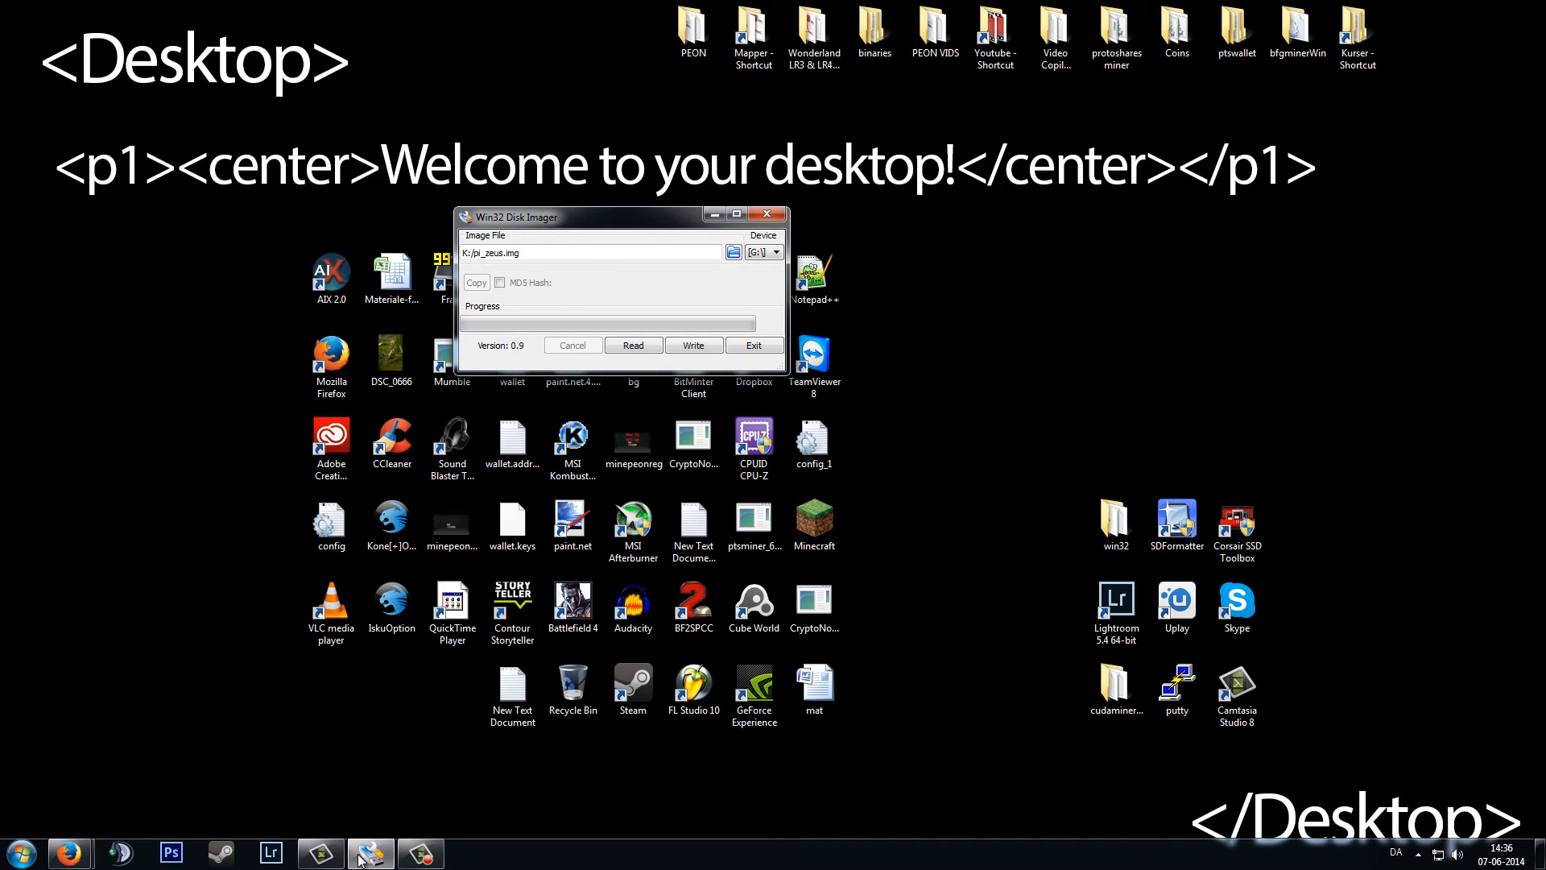
drag(622, 215, 884, 248)
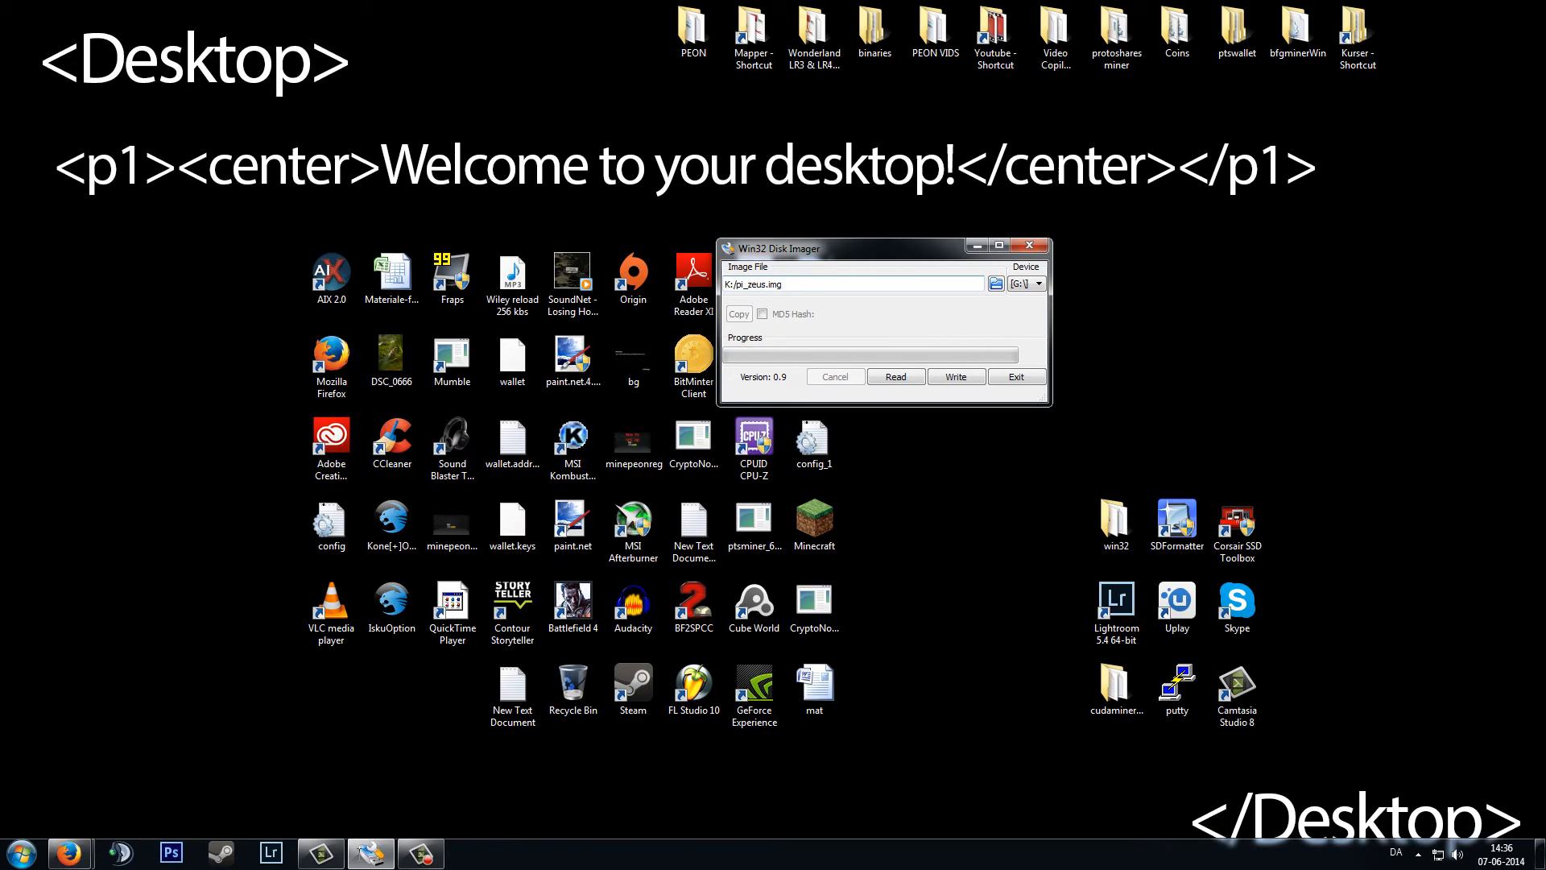
click(955, 375)
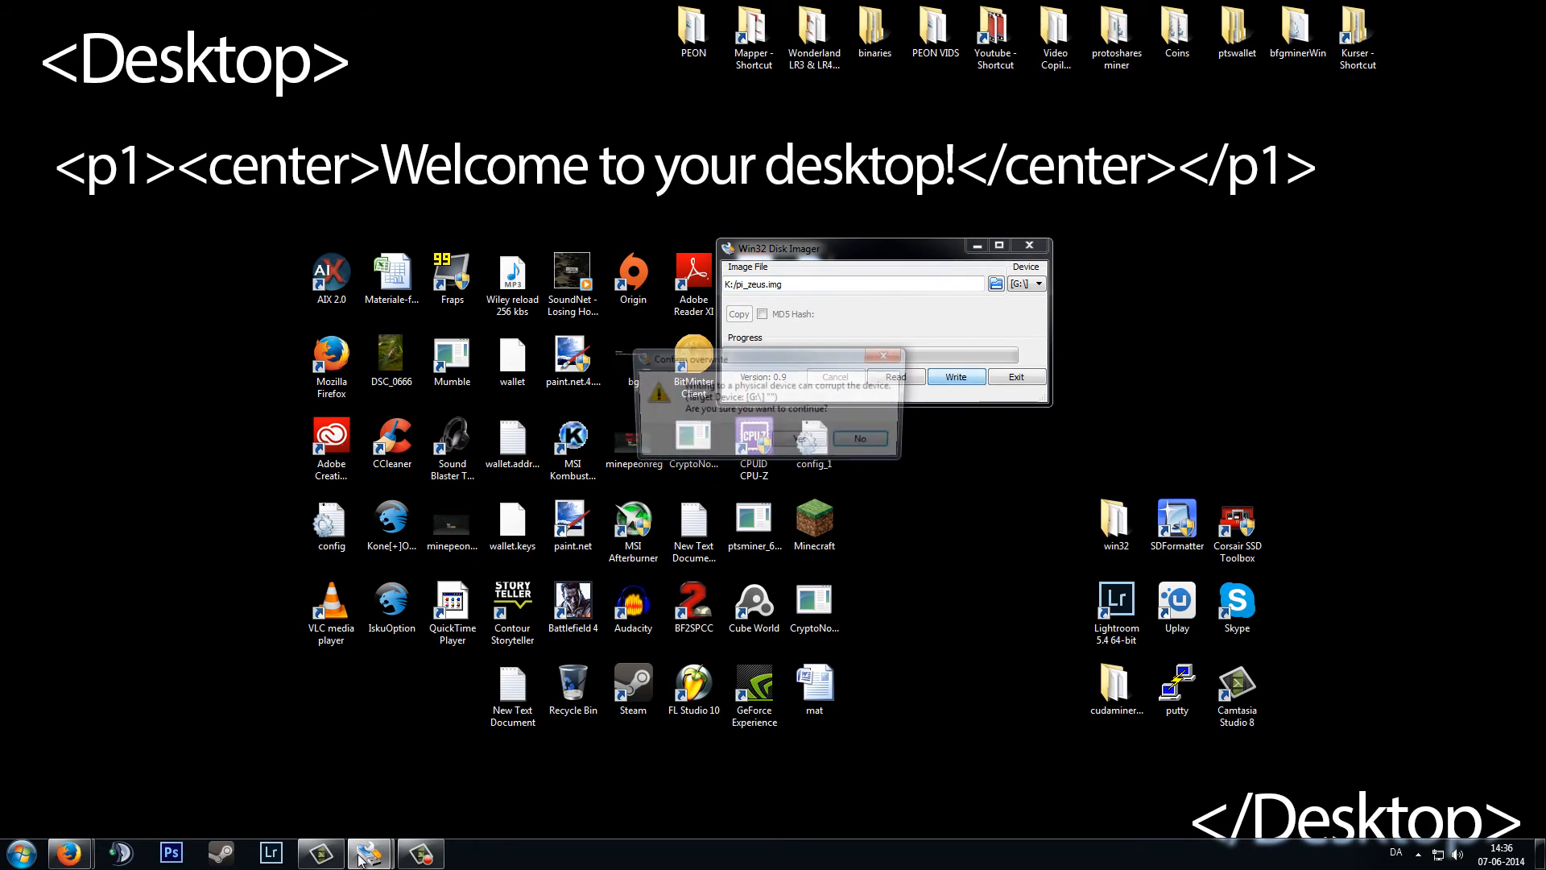
click(786, 438)
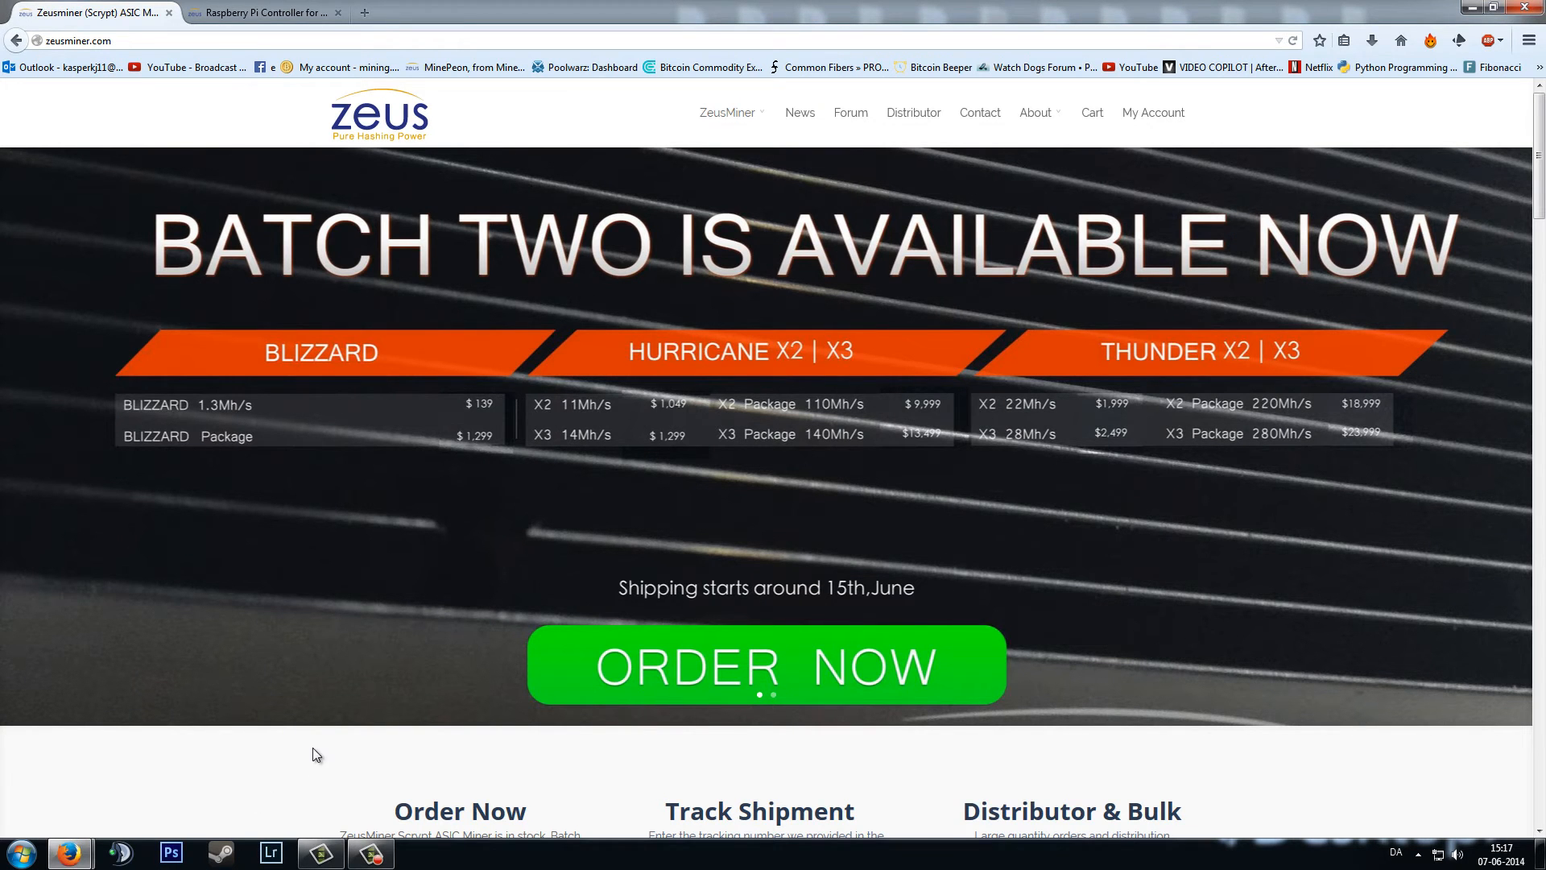
Switch to the Raspberry Pi Controller tab and reach its Go setting page with pool, worker and frequency fields
click(263, 11)
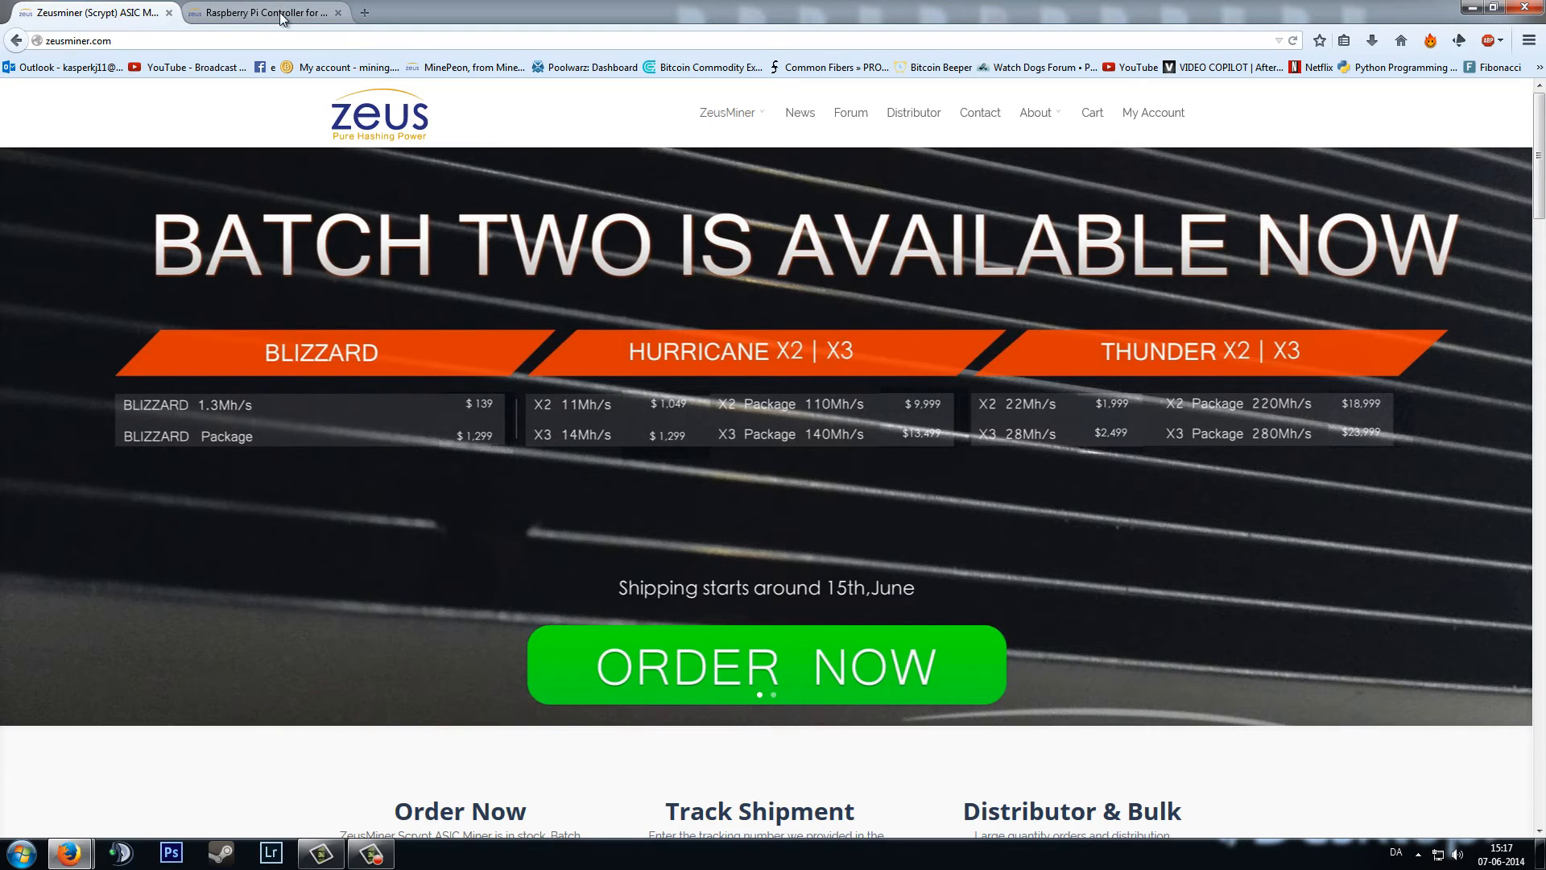
click(261, 13)
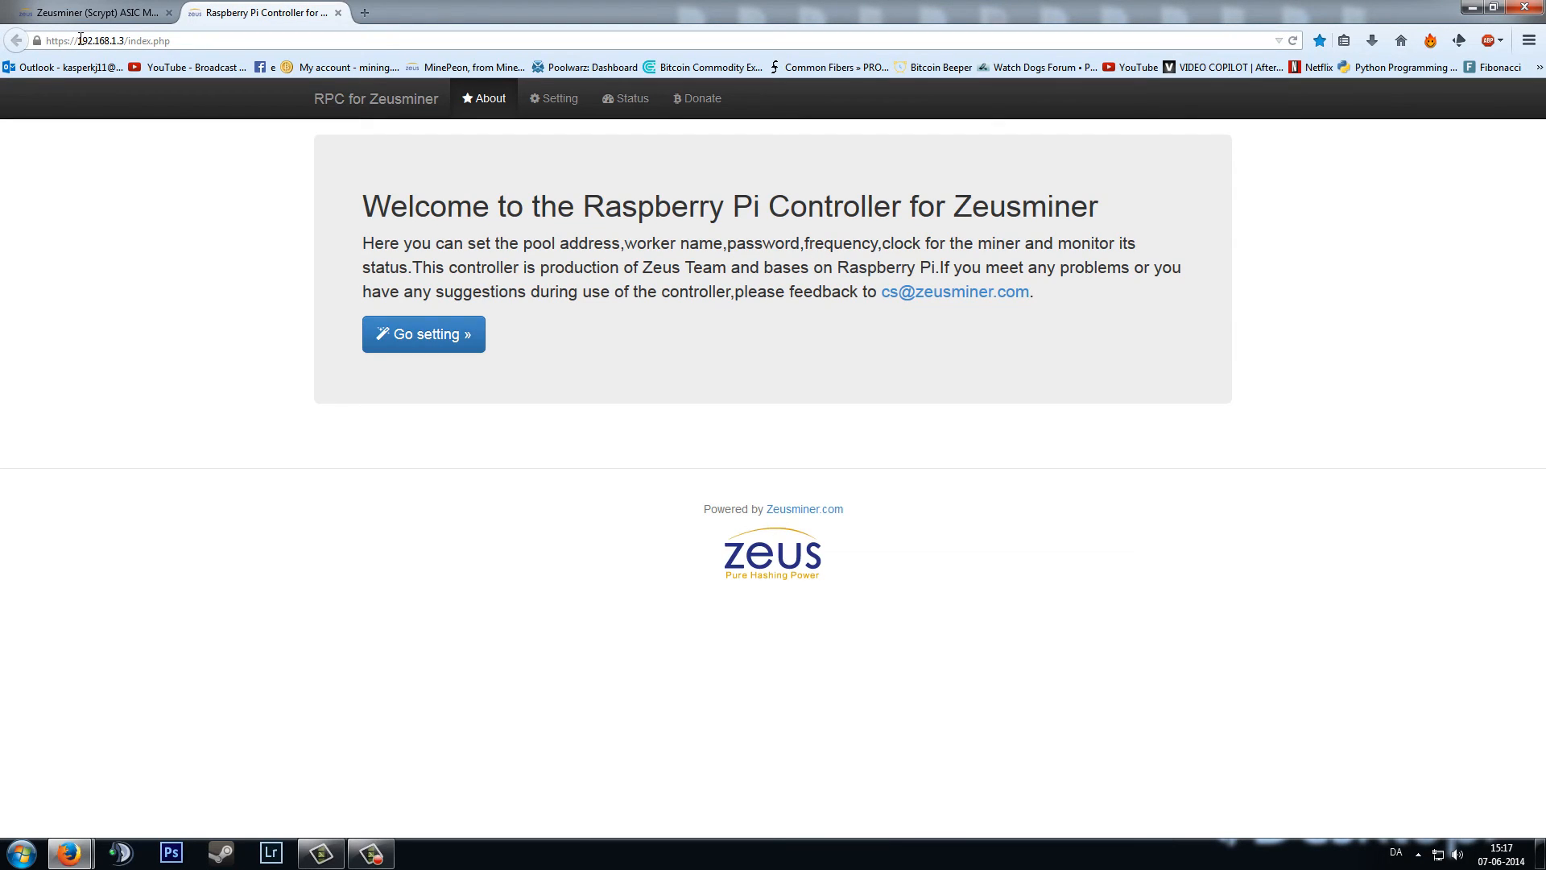
double_click(102, 41)
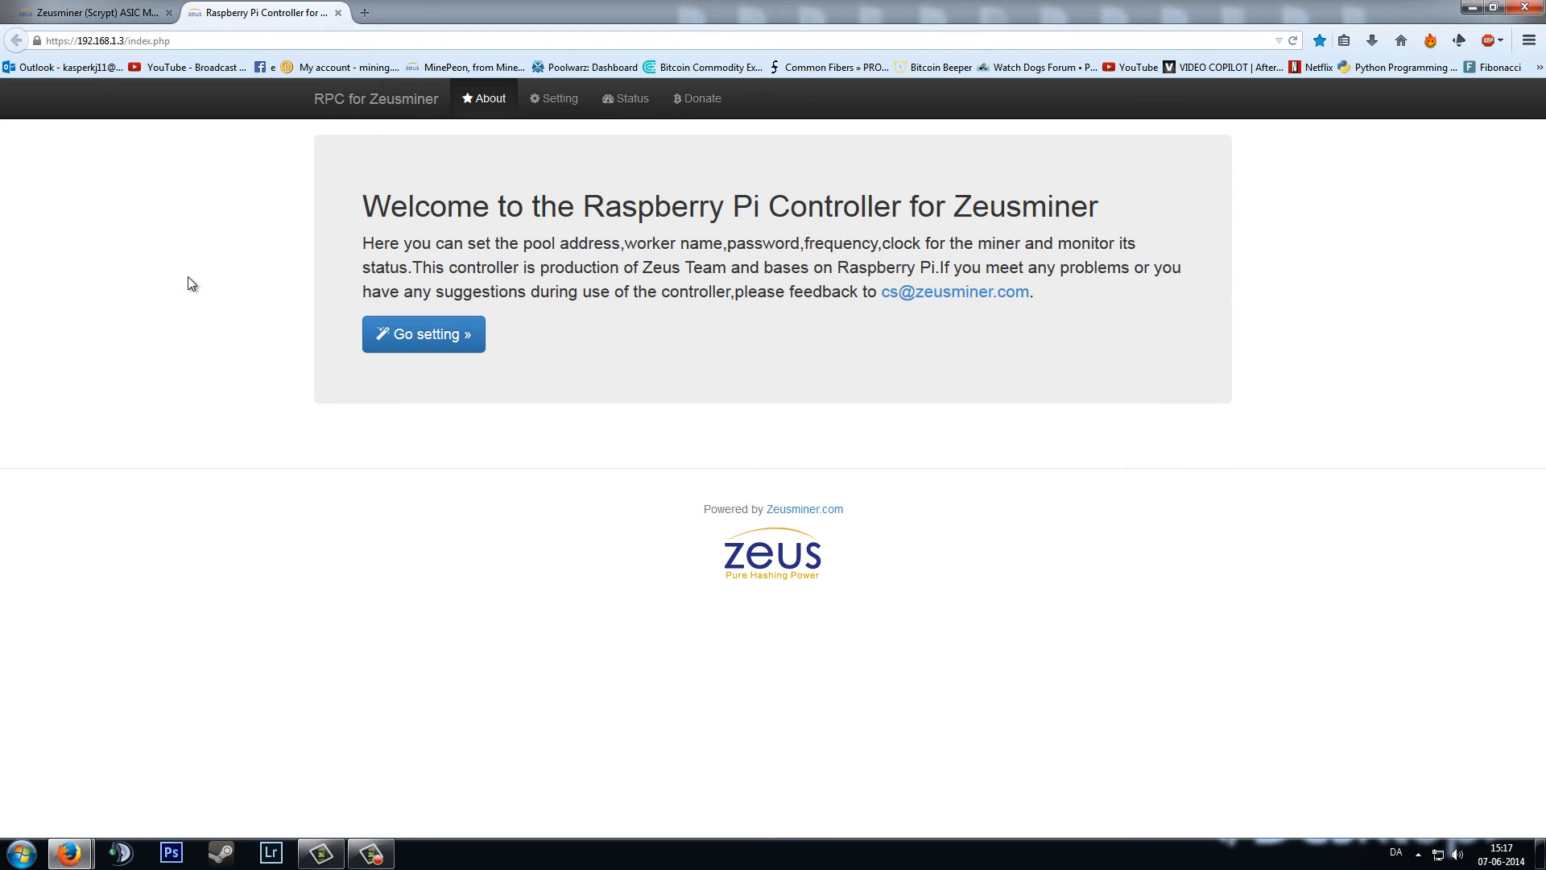
double_click(383, 267)
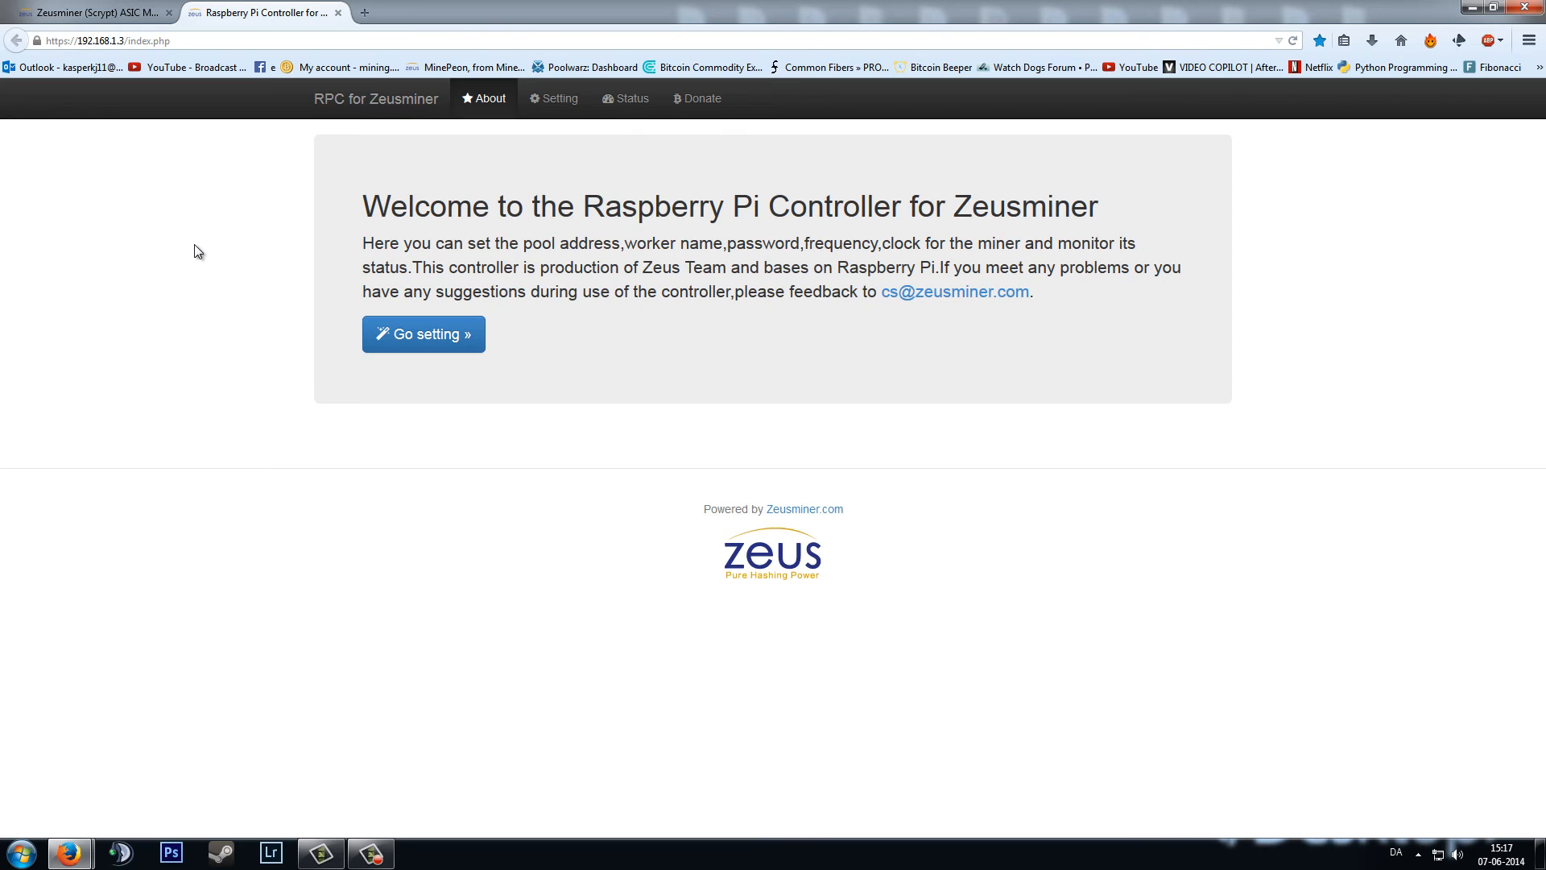
mouse_move(317, 301)
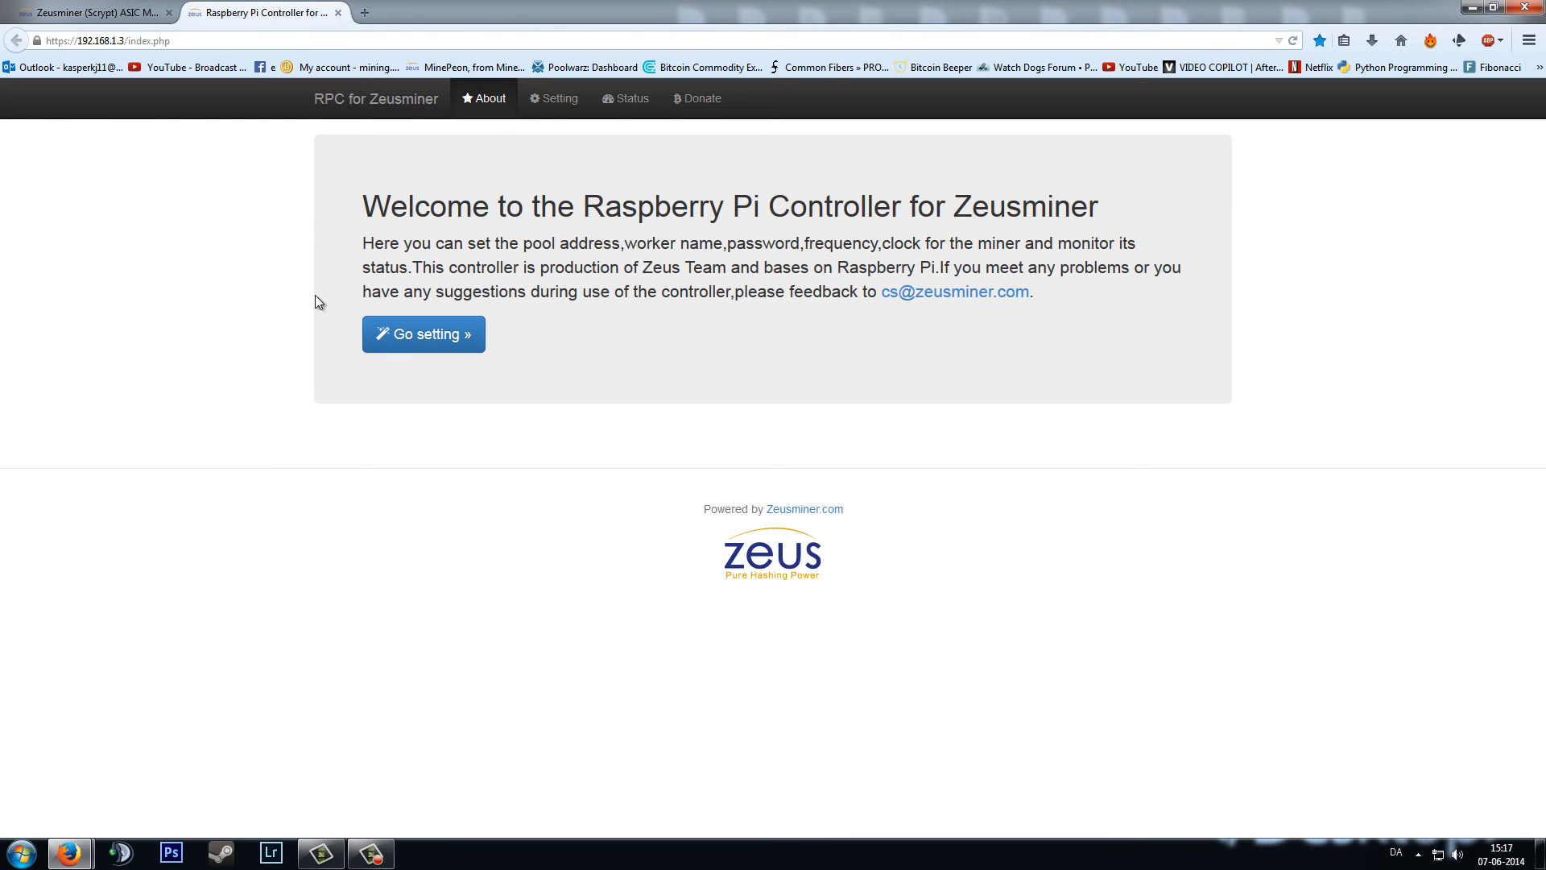
click(423, 334)
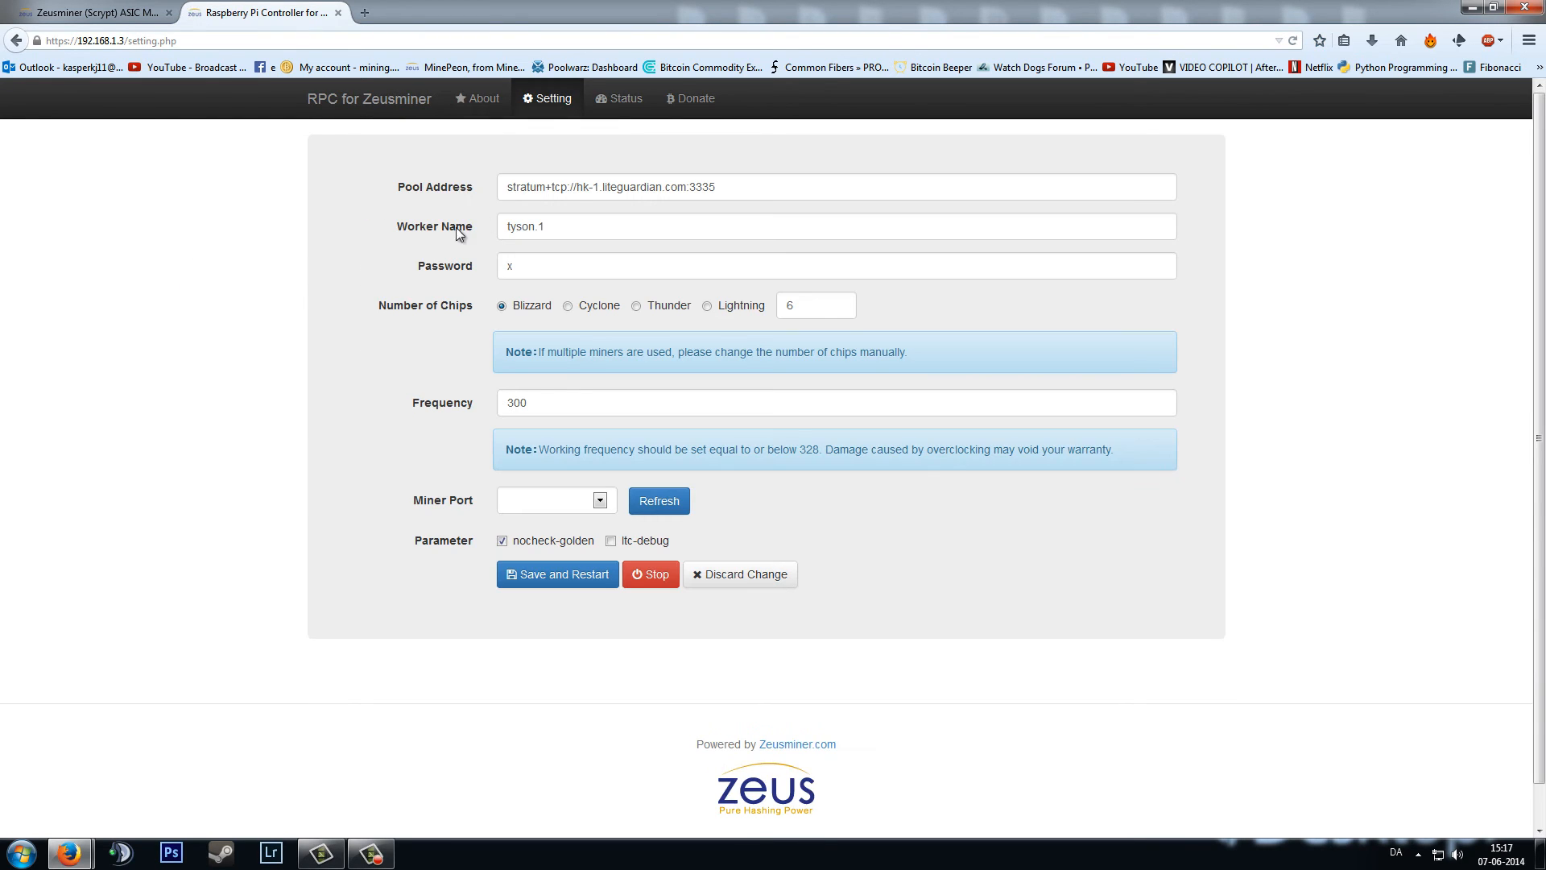
Stop mining with the liteguardian pool settings kept, then show the Status log
click(649, 573)
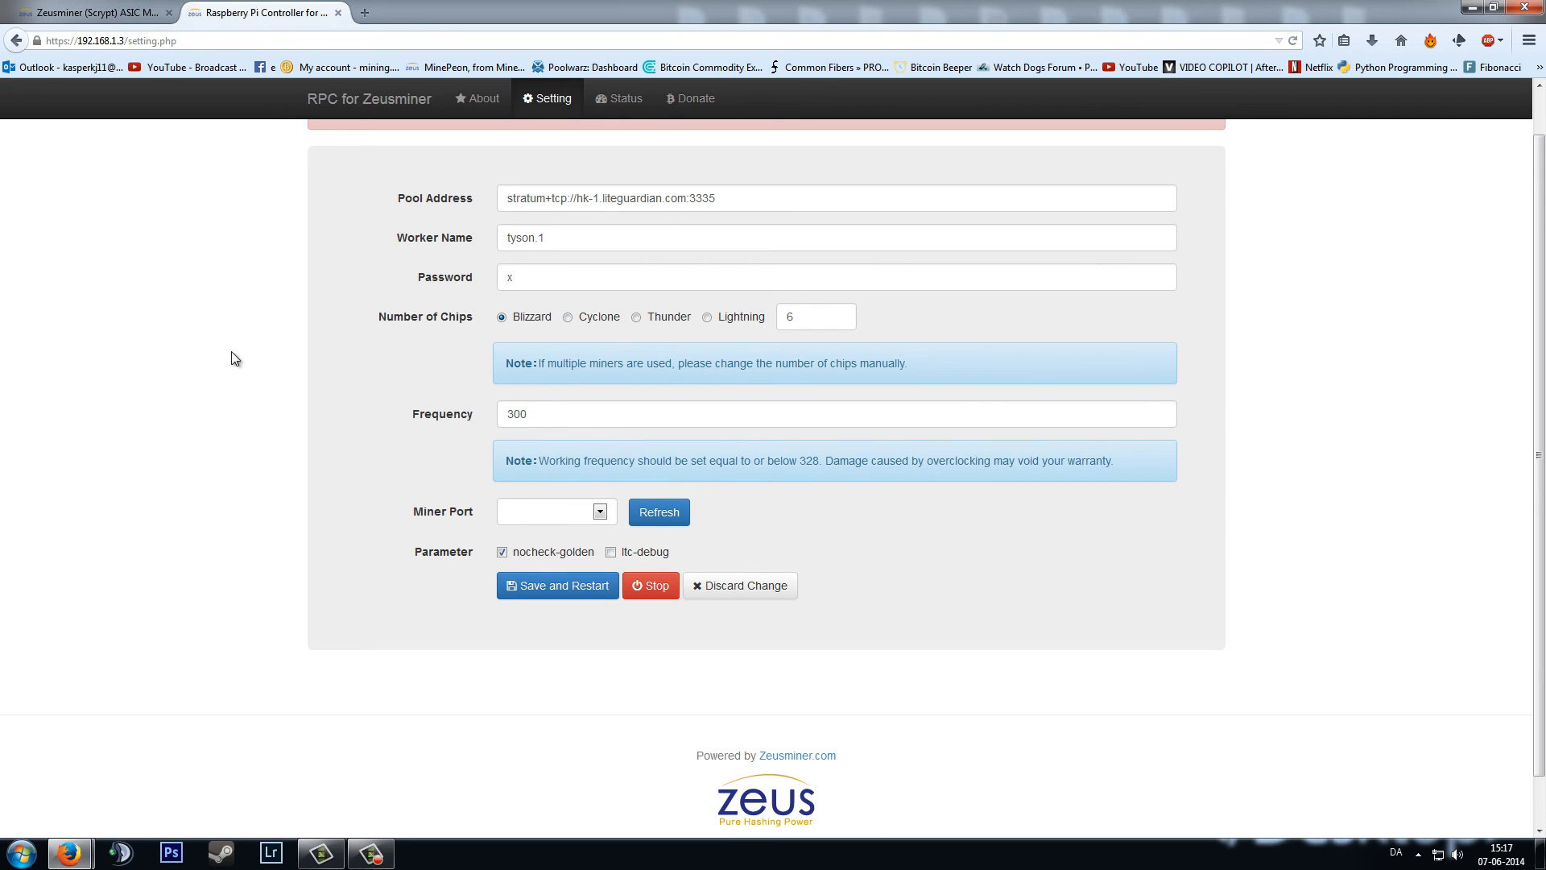
scroll(down, 3)
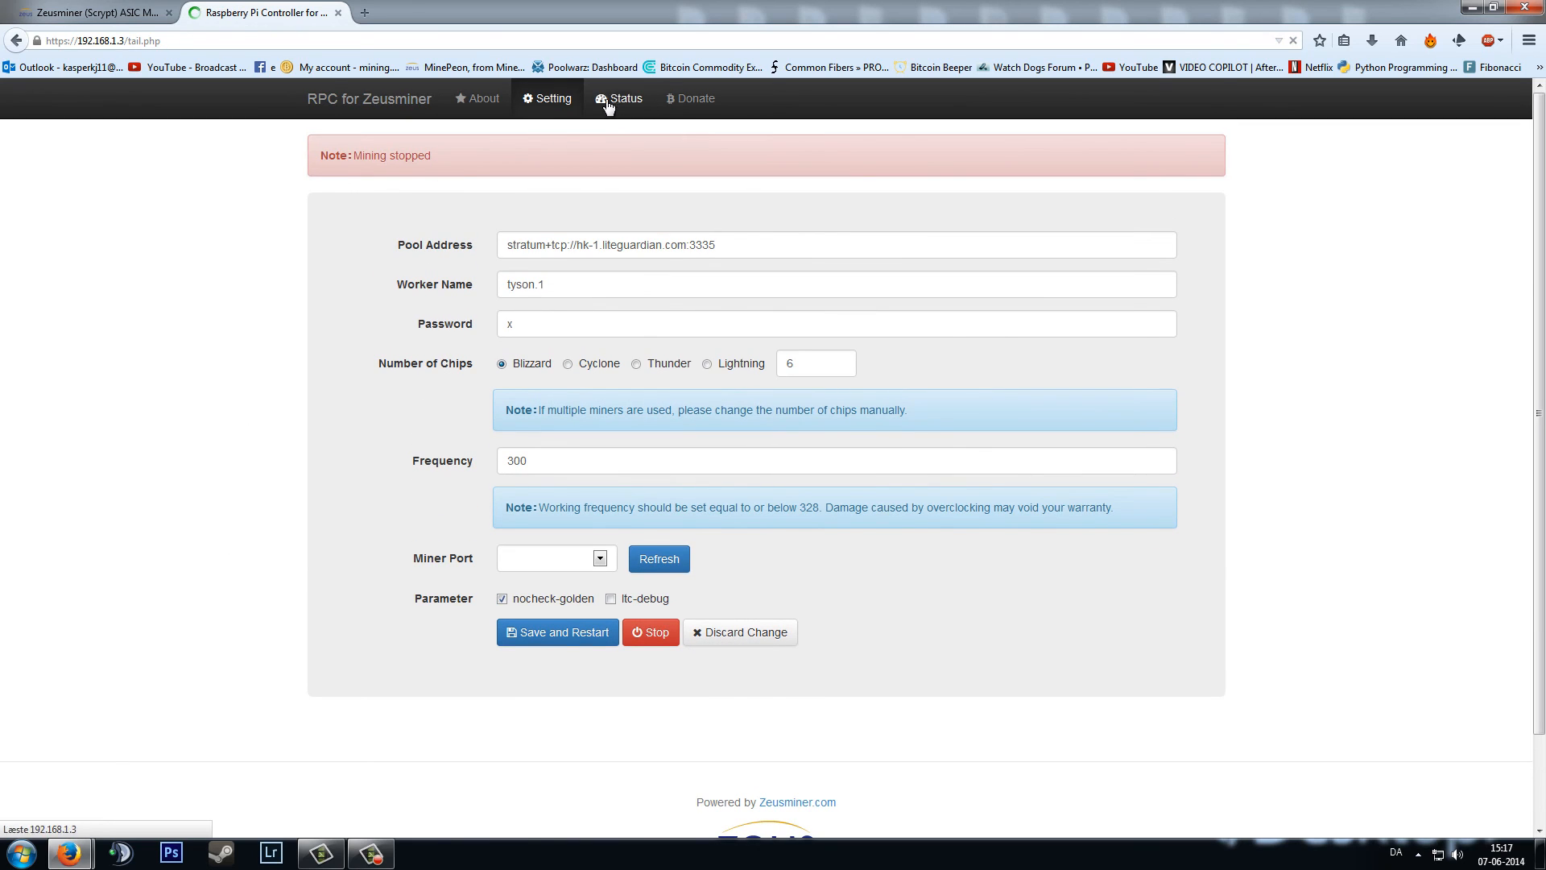
click(618, 98)
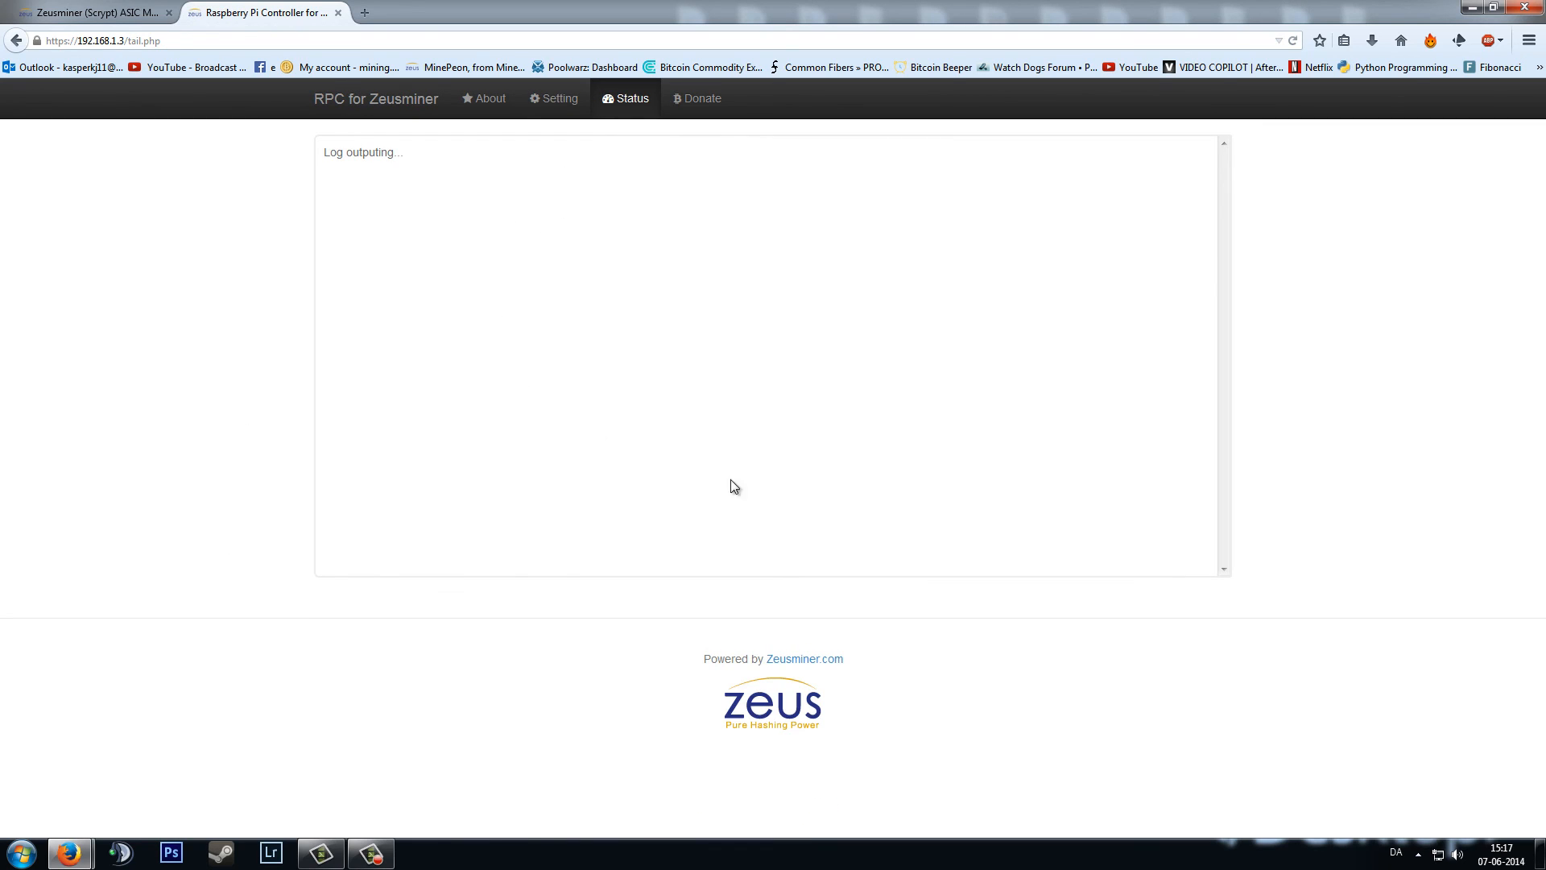
mouse_move(464, 403)
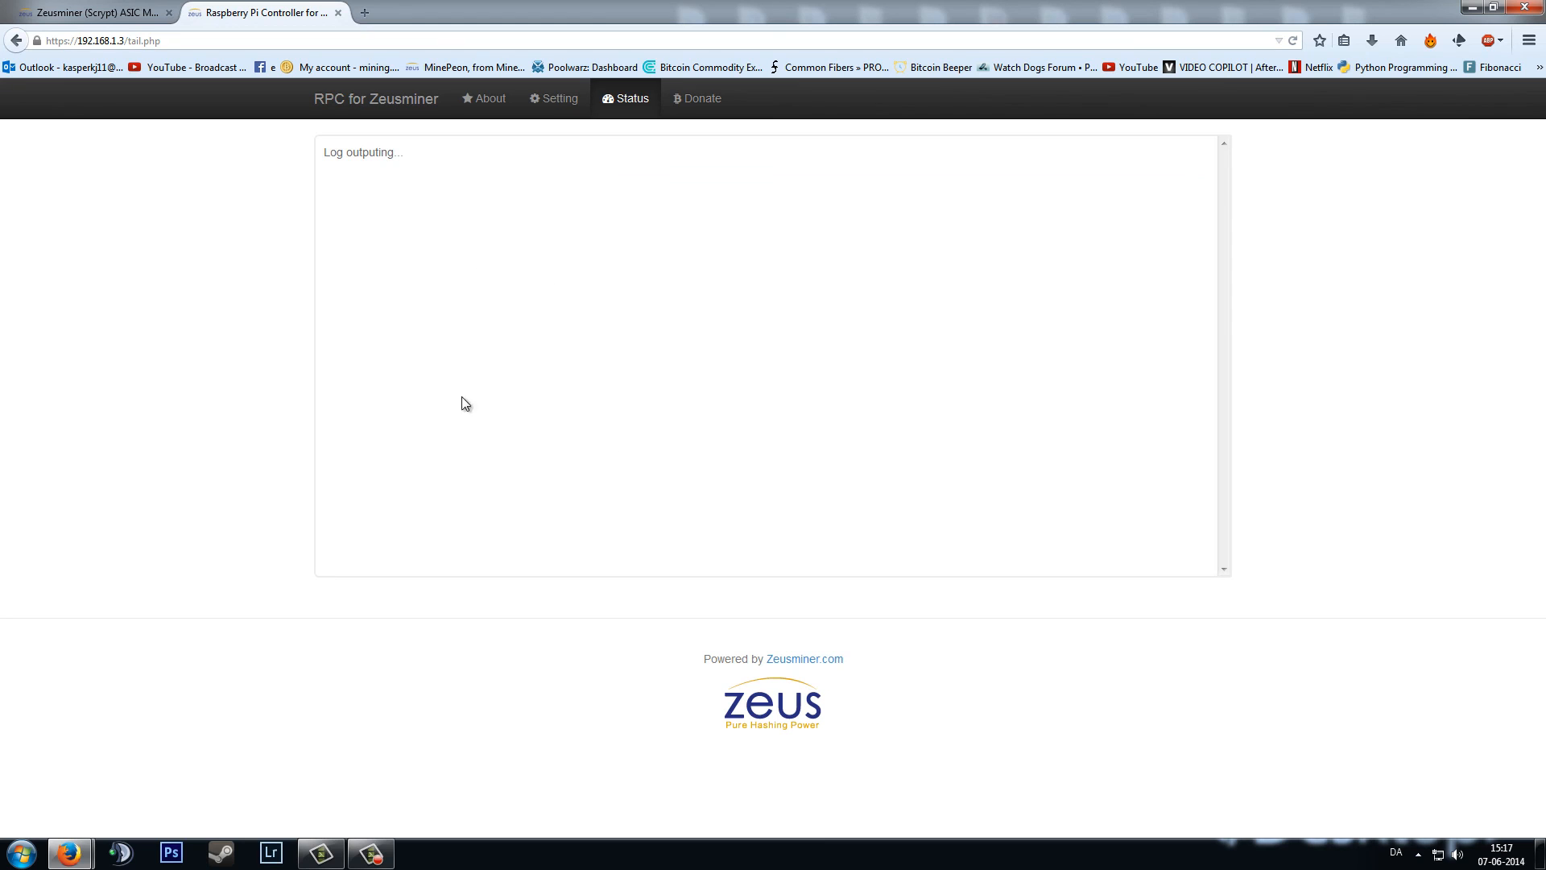